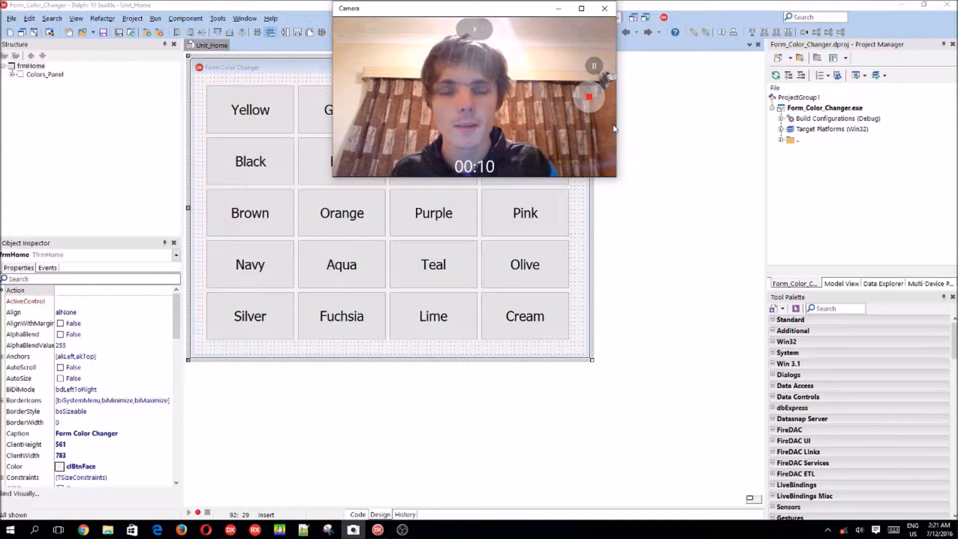
mouse_move(586, 190)
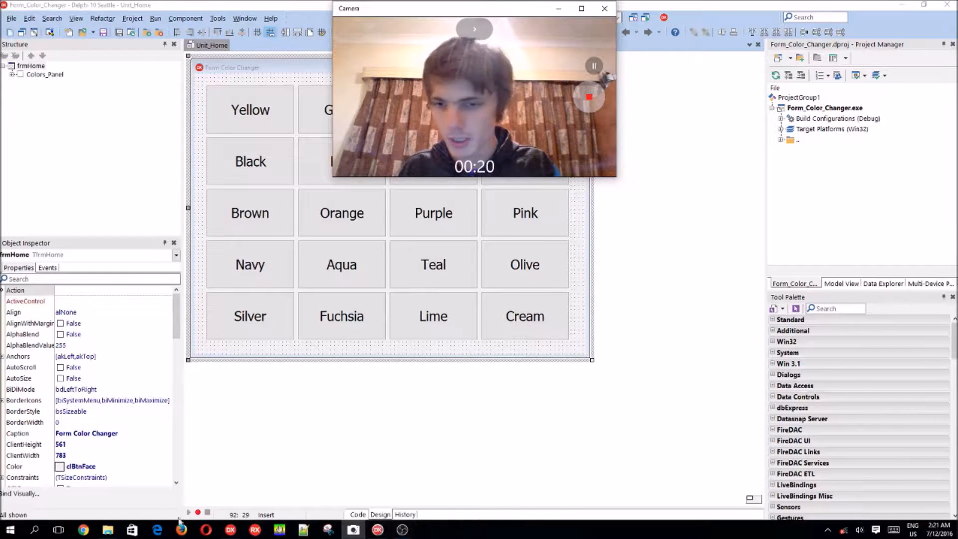
Launch the earlier Text Transfer demo app from the taskbar.
click(377, 530)
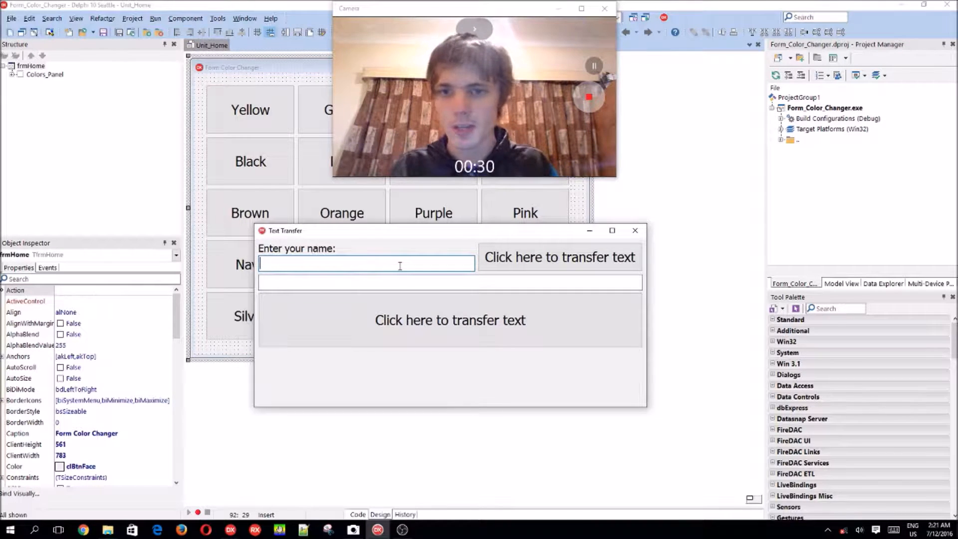
Enter the name 'Shaun Roselt' and show the greeting built from it.
text(Shaun)
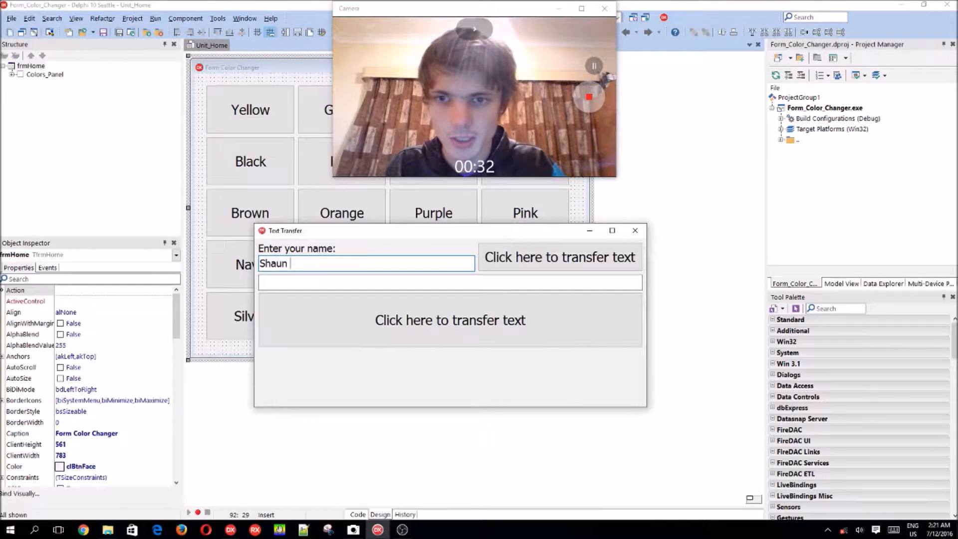
text(Roselt)
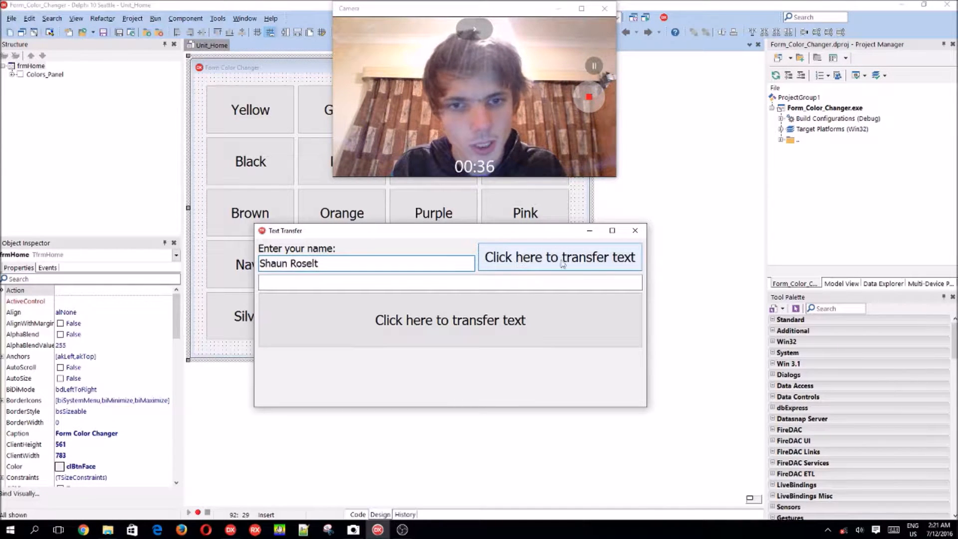
click(559, 256)
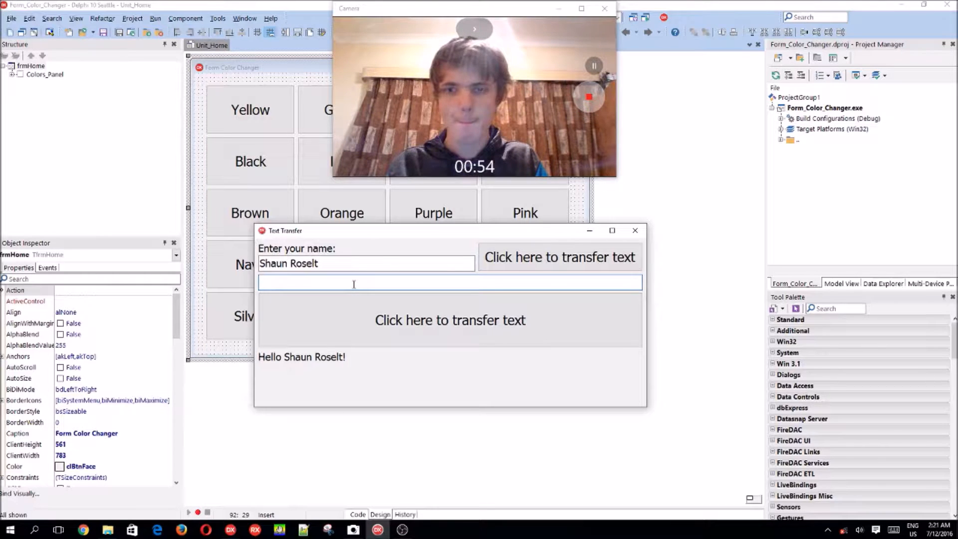
Enter the message 'OMG! you Shaun', copy it into the label, then bring back the greeting.
text(OMG!!!!!!! I love)
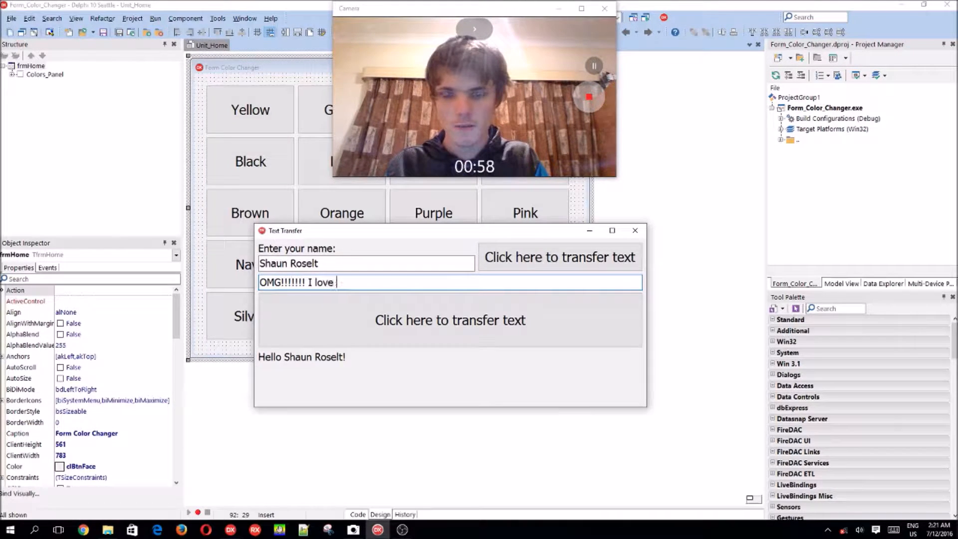
text(you Shaun Roselt!!!!!!)
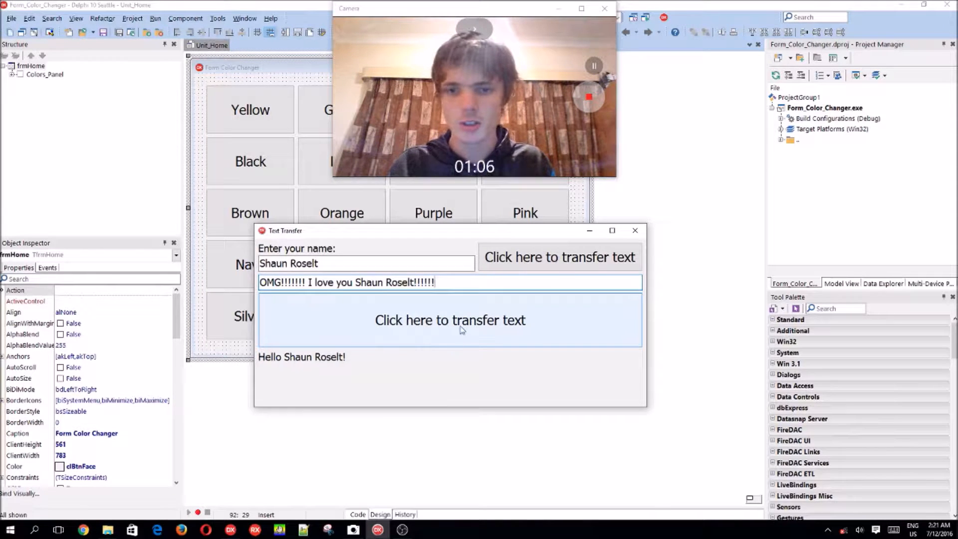
click(449, 319)
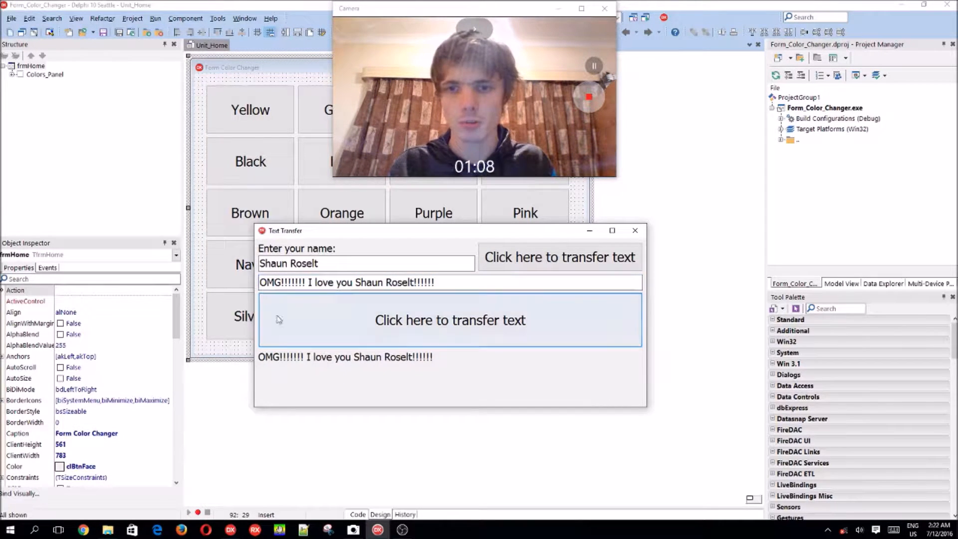
click(558, 256)
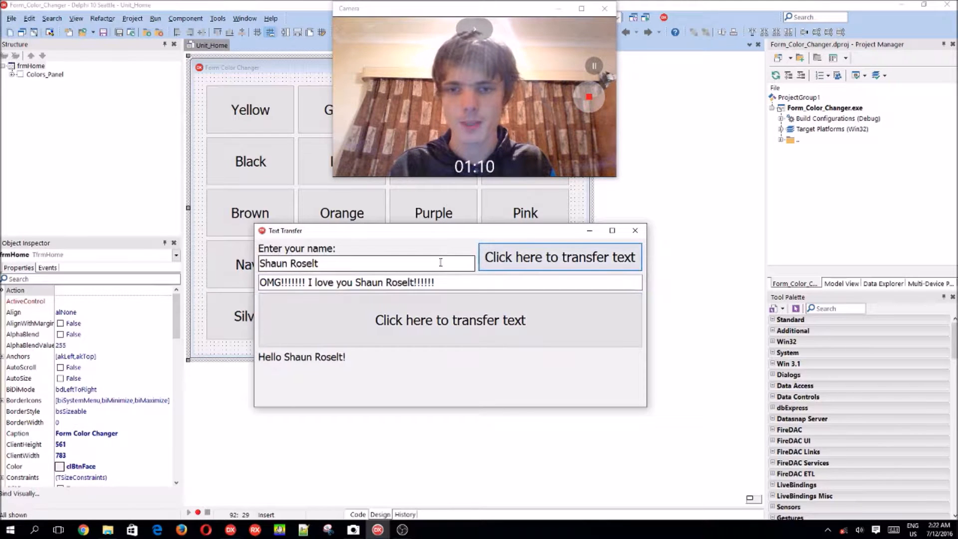
Garble the name to 'tgewsggggggg', refresh the greeting, then close the Text Transfer demo.
text(tgewsggg)
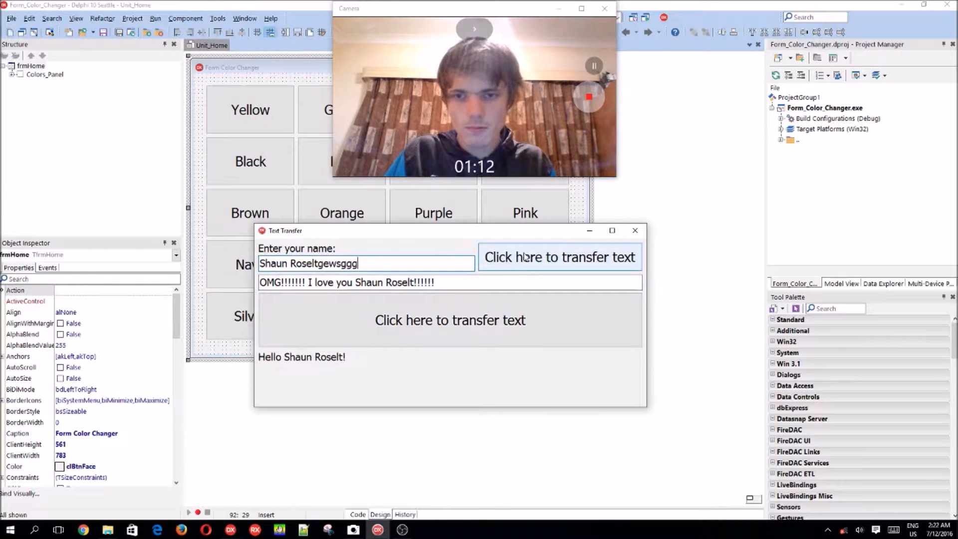
text(gggg)
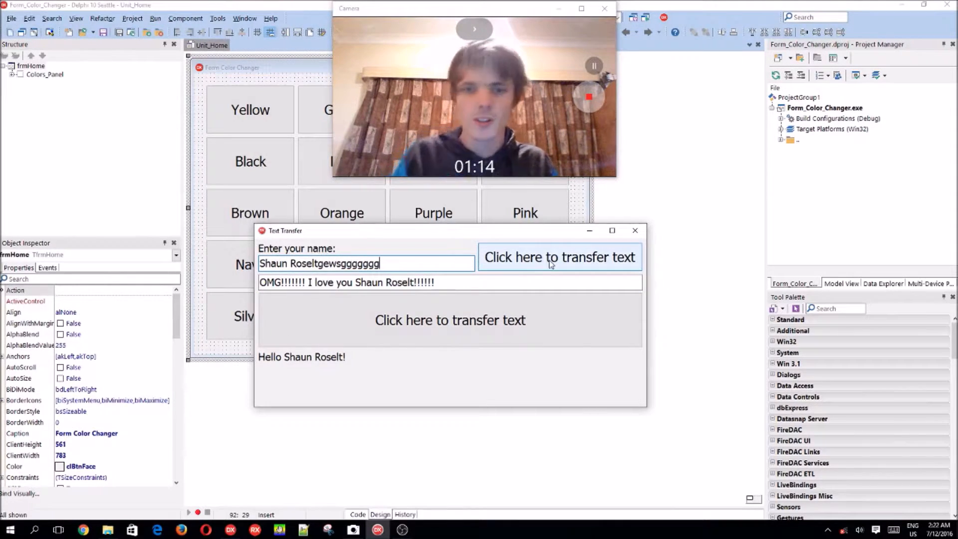
click(558, 256)
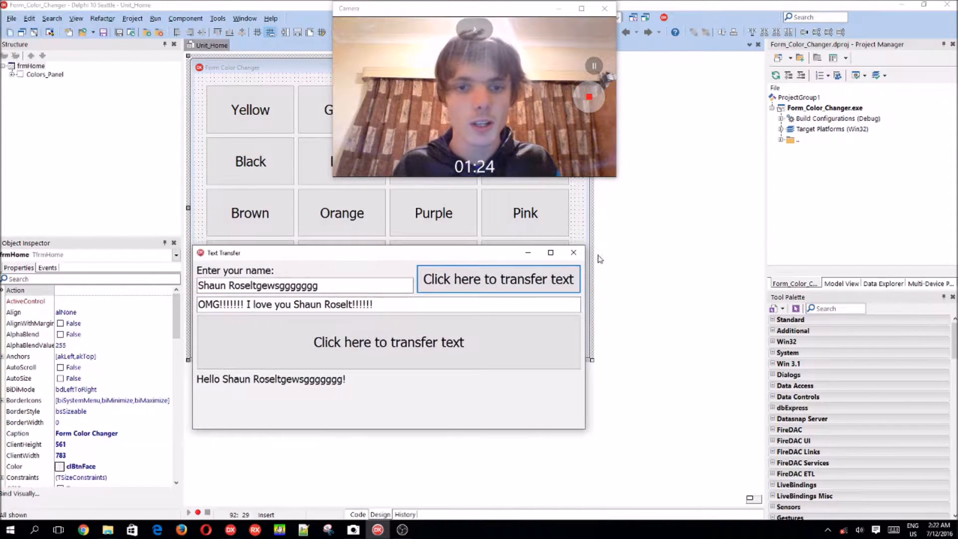
click(573, 252)
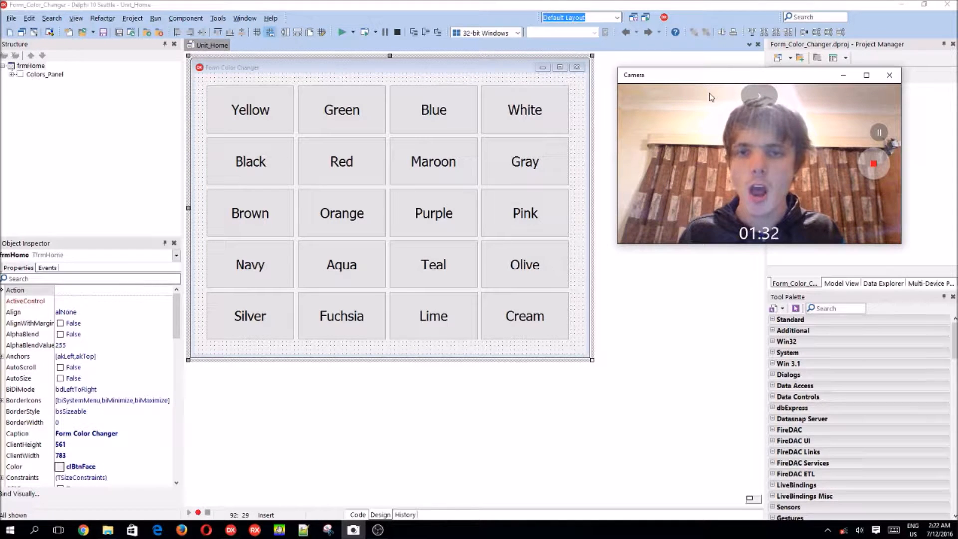
Close the Camera window and place a TPanel (Panel1) on the colour-button form.
click(889, 75)
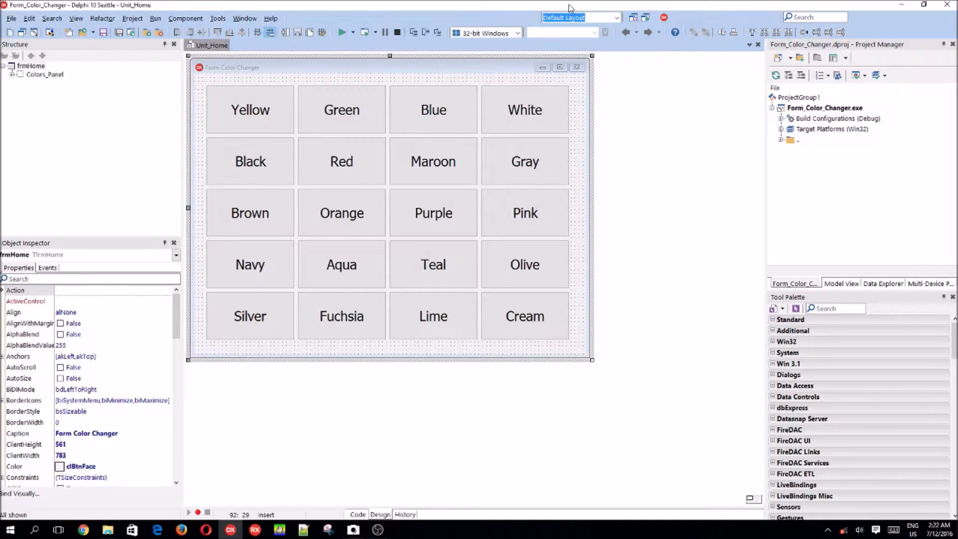
click(388, 104)
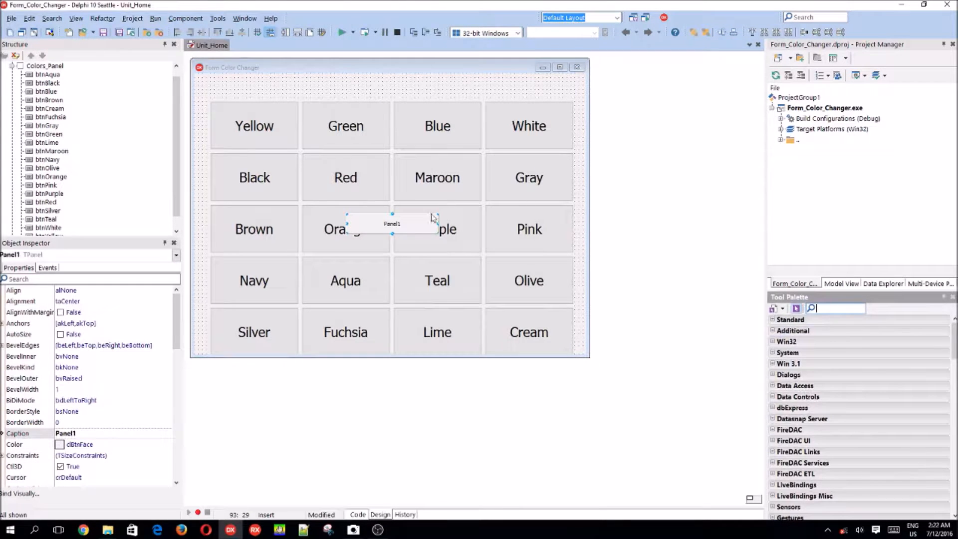
Dock Panel1 along the top of the form with Align alTop and make it taller.
drag(391, 223, 323, 128)
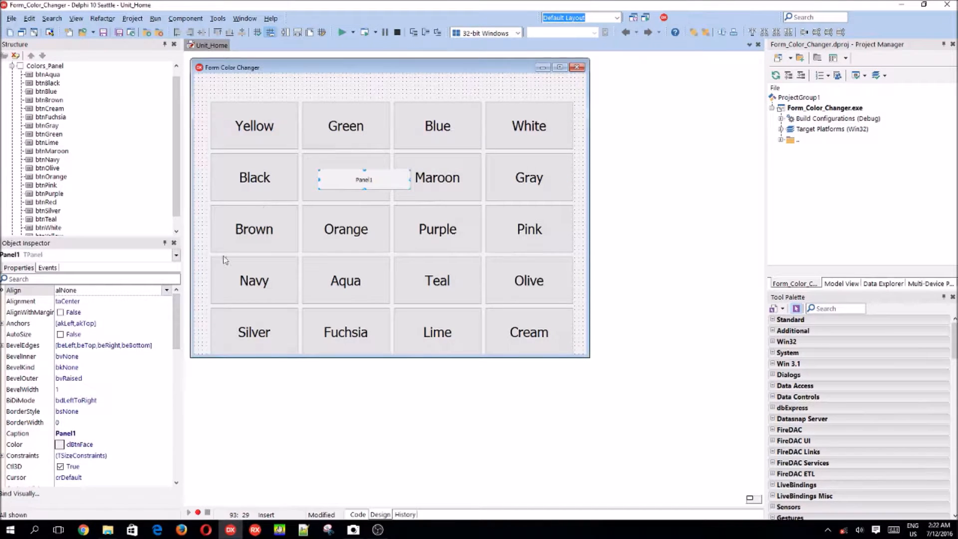
click(165, 289)
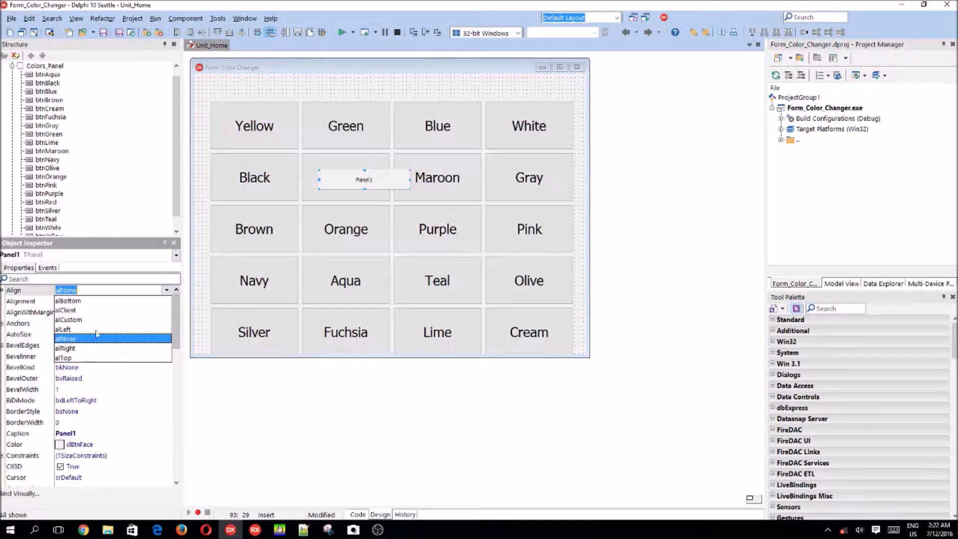
mouse_move(20, 291)
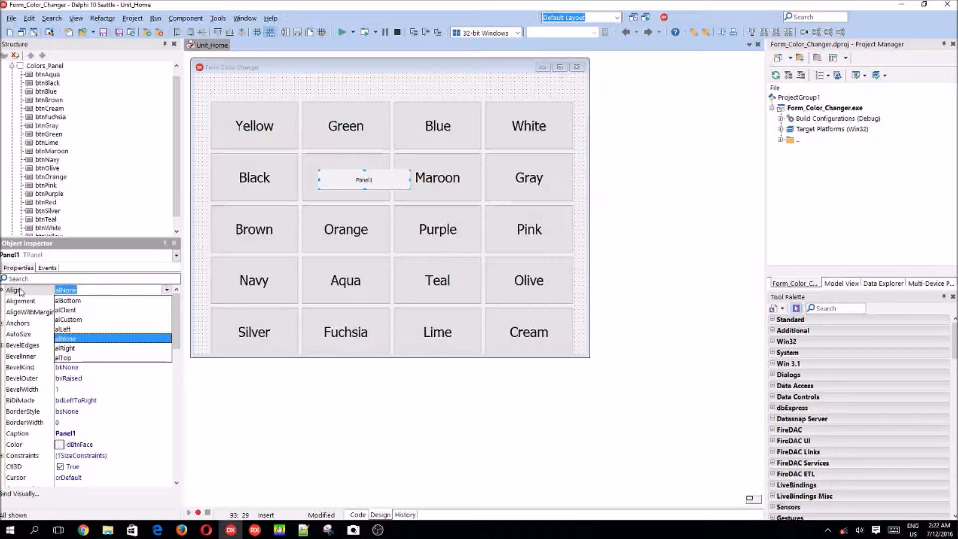
mouse_move(77, 365)
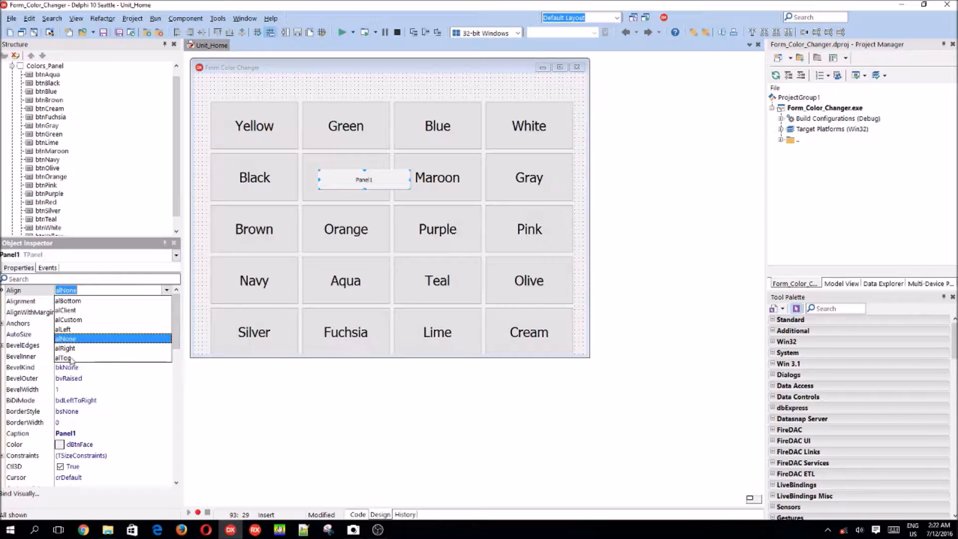
click(65, 357)
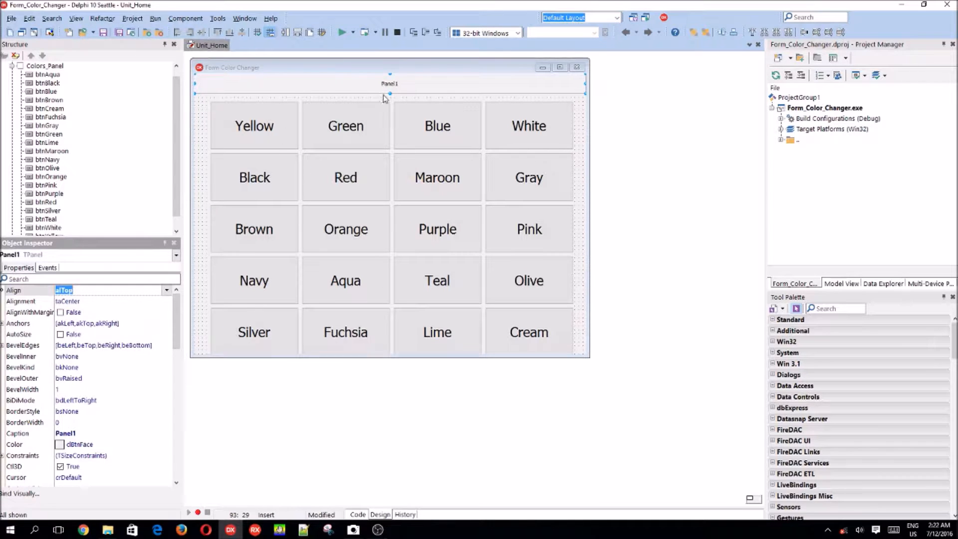
drag(389, 91, 365, 136)
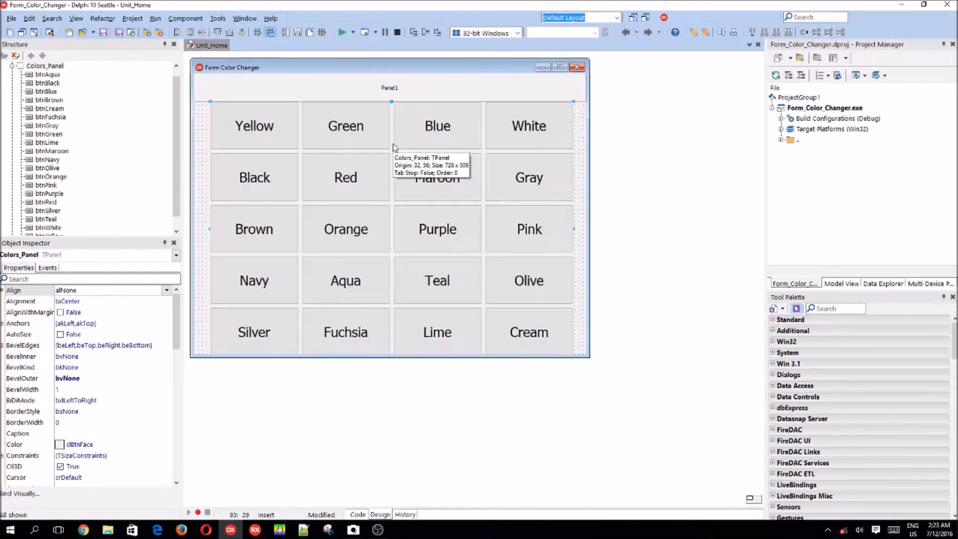
Select the top panel and clear its Caption property.
click(389, 88)
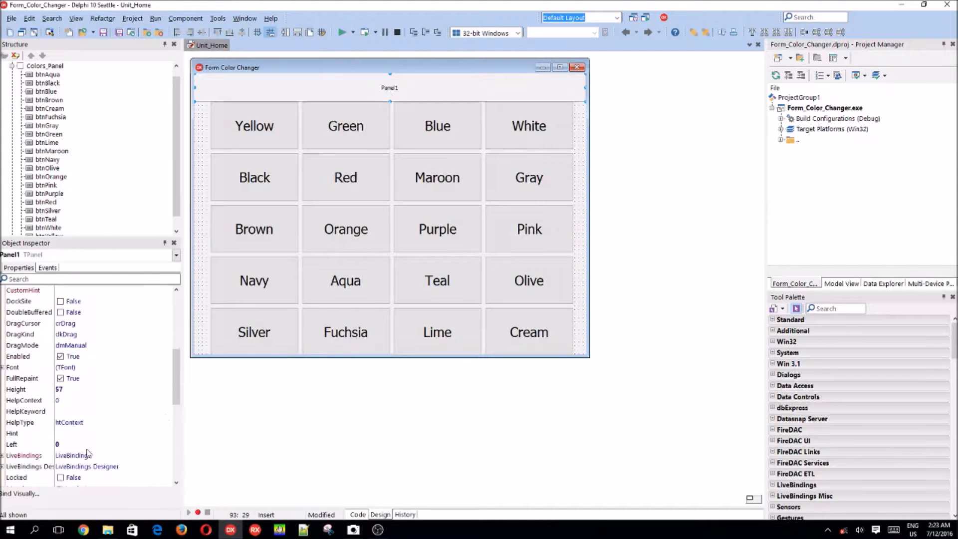
scroll(down, 3)
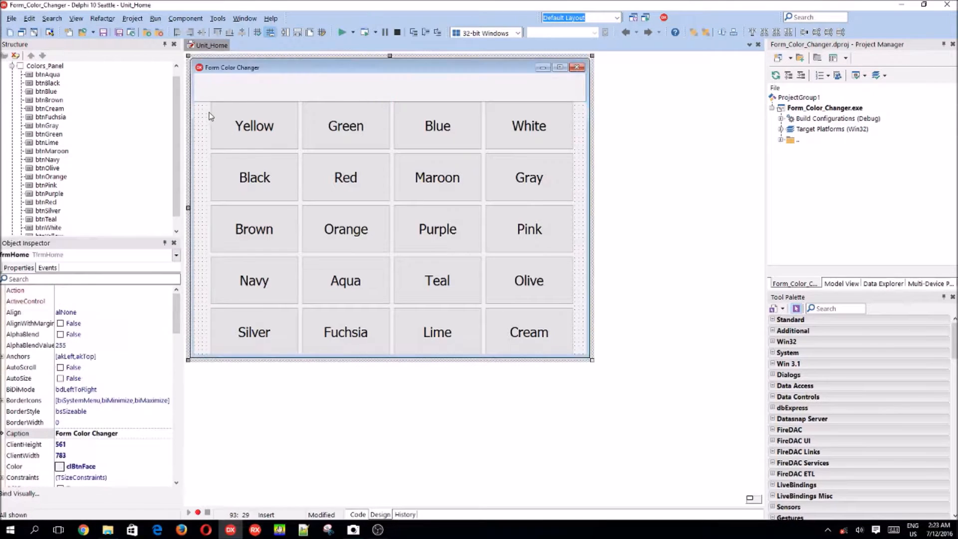
mouse_move(214, 231)
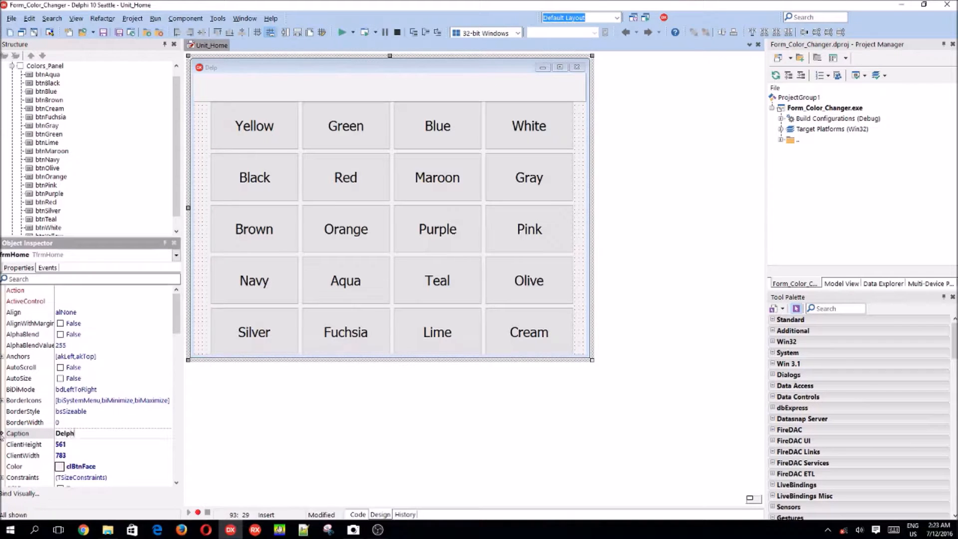
Change the form's Caption to 'Delphi Color Picker'.
text(Delphi Color Picker)
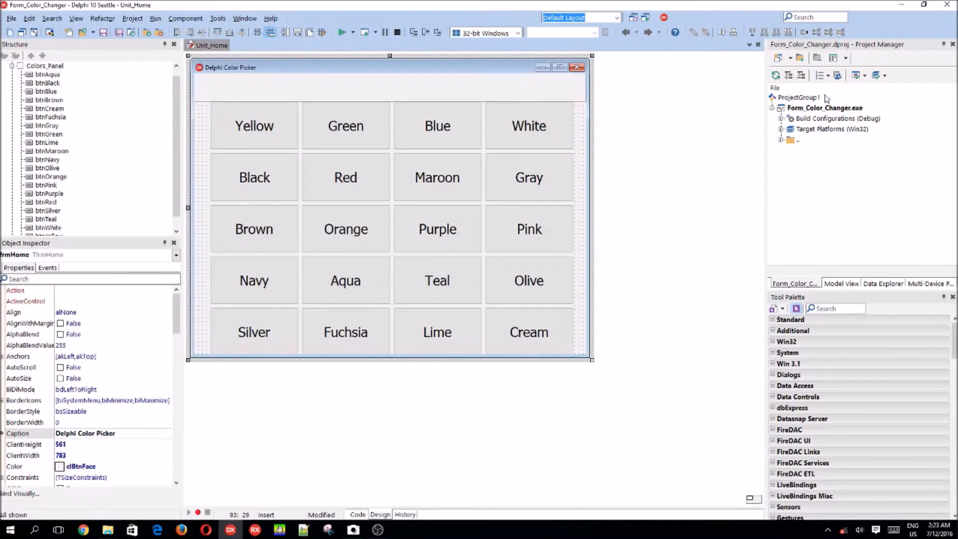
Rename the Form_Color_Changer project to Delphi_Color_Picker in Project Manager.
click(824, 108)
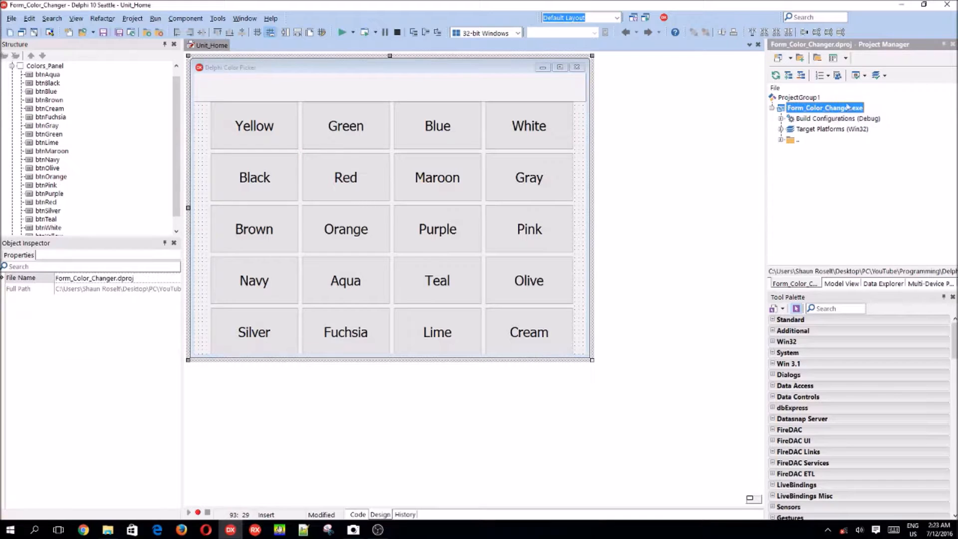
right_click(824, 108)
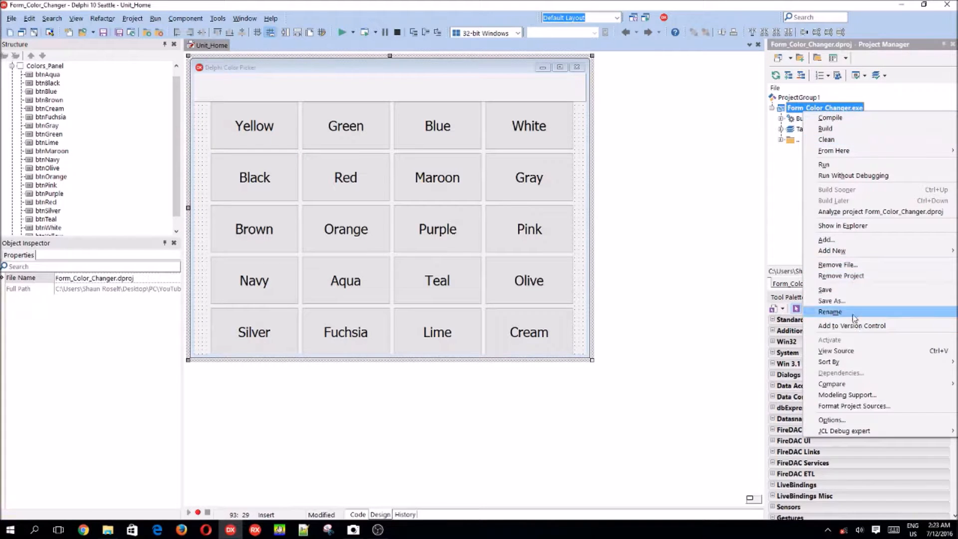
click(830, 312)
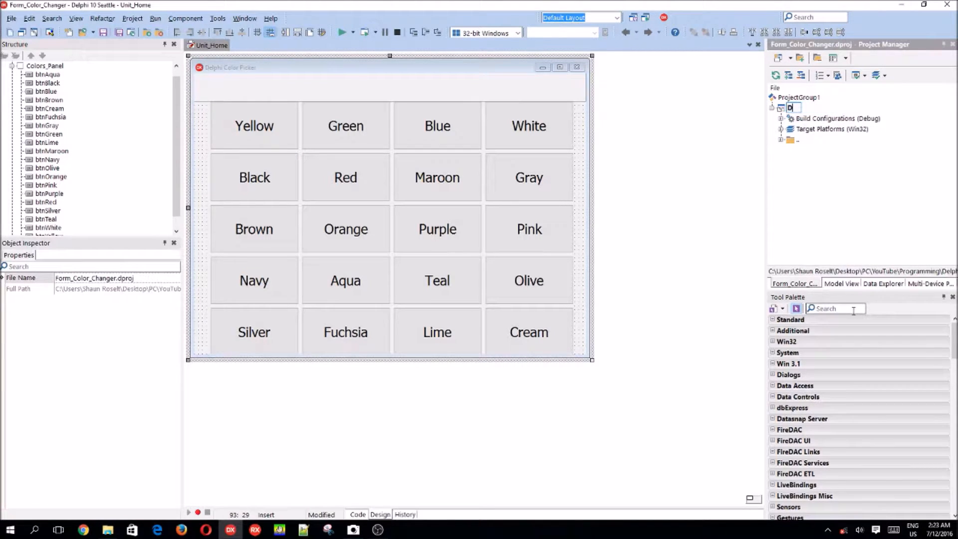
text(elphi_Color_Picker.exe)
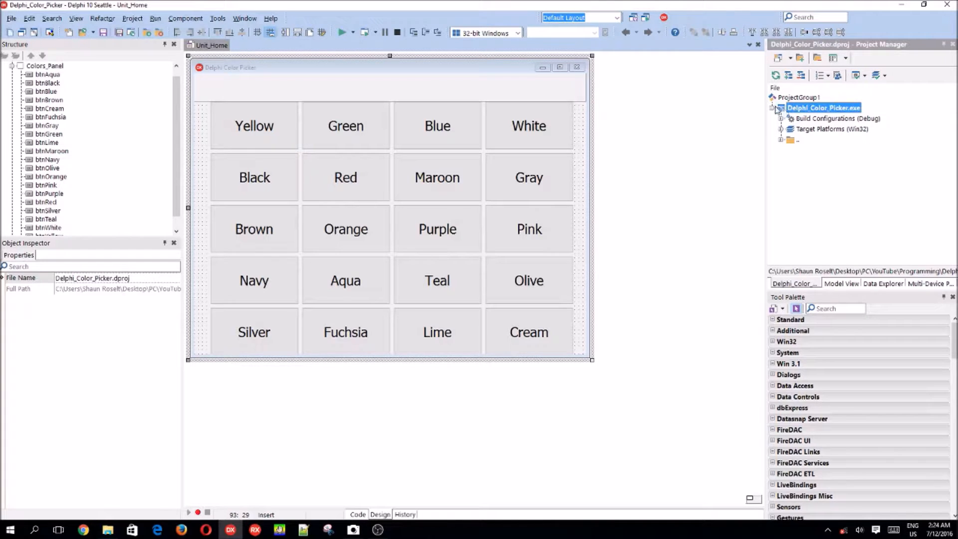
click(300, 69)
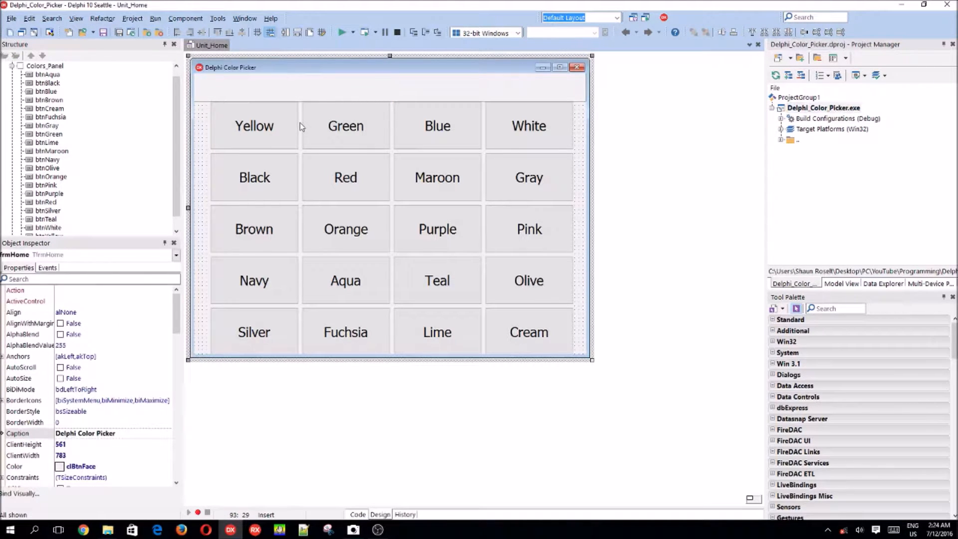
Select the top panel and rename it from Panel1 to pnlColor in the Object Inspector.
click(253, 125)
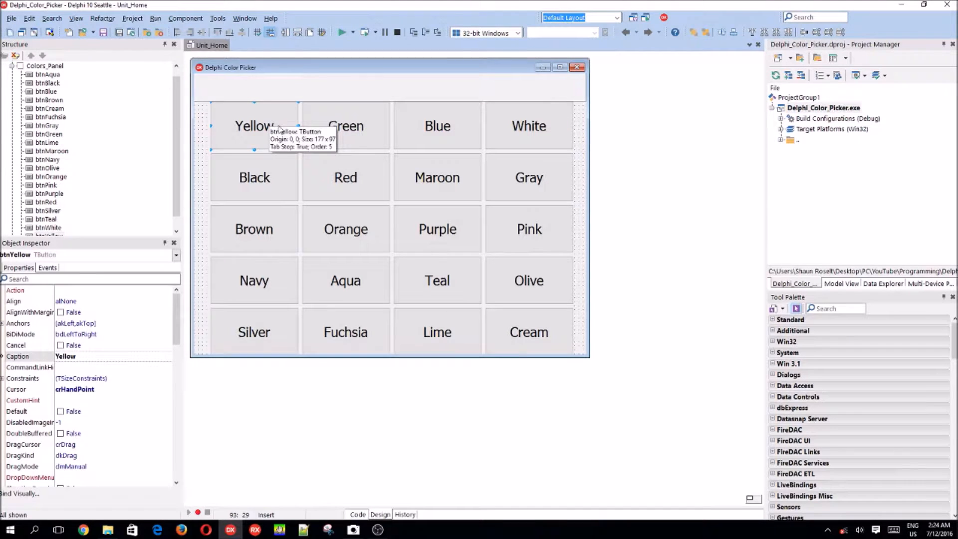
mouse_move(309, 127)
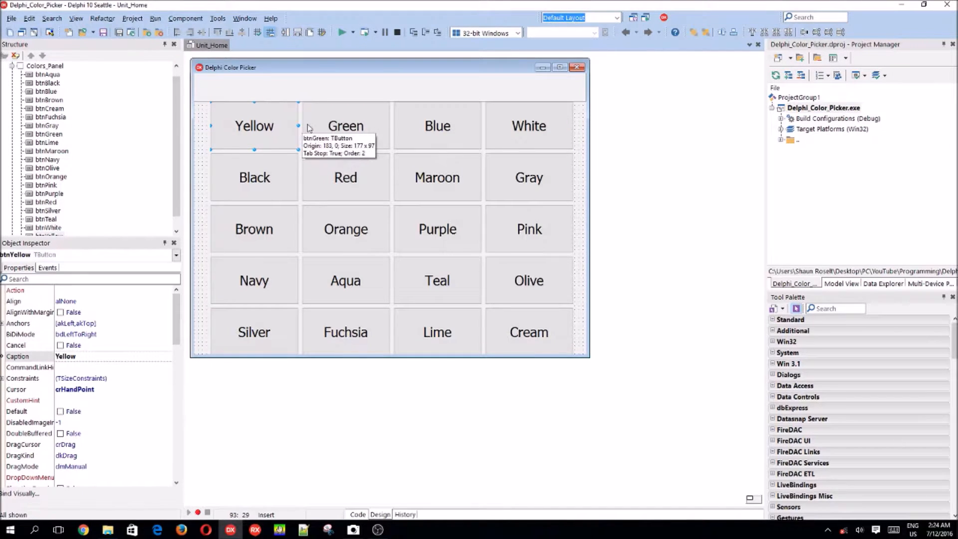
mouse_move(278, 143)
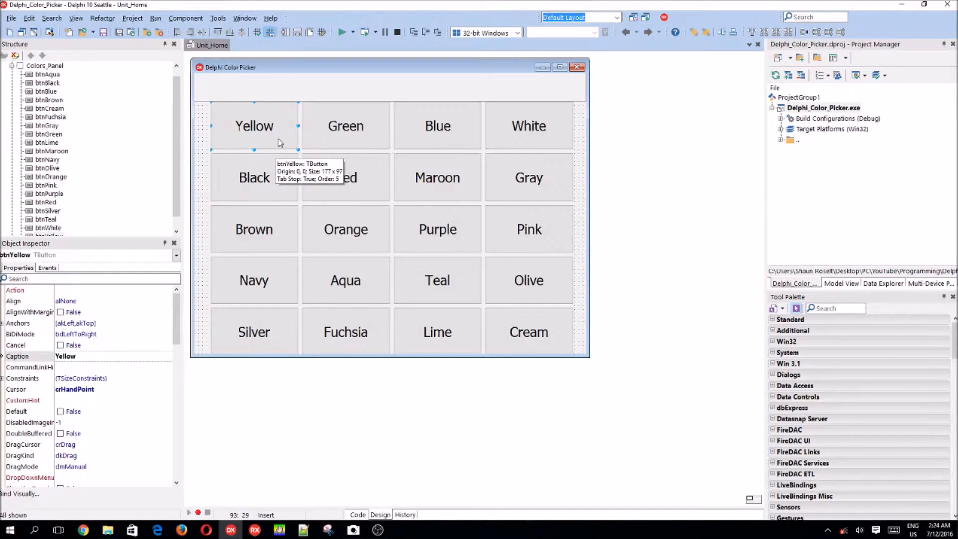
mouse_move(267, 136)
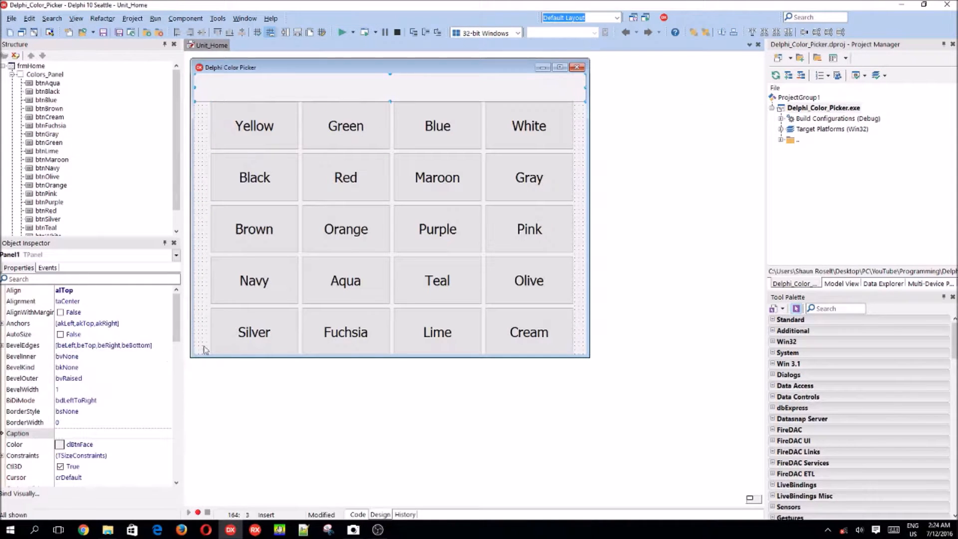
scroll(down, 3)
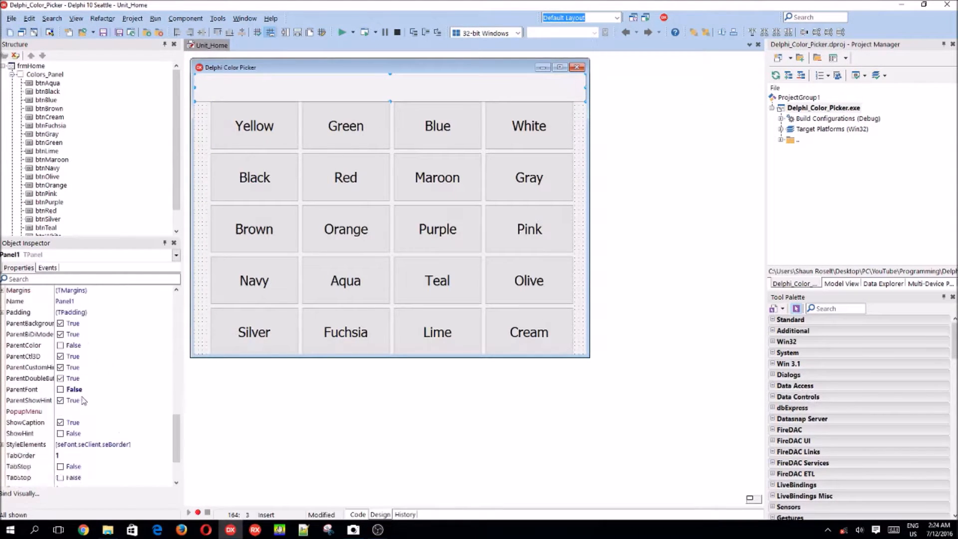
double_click(66, 400)
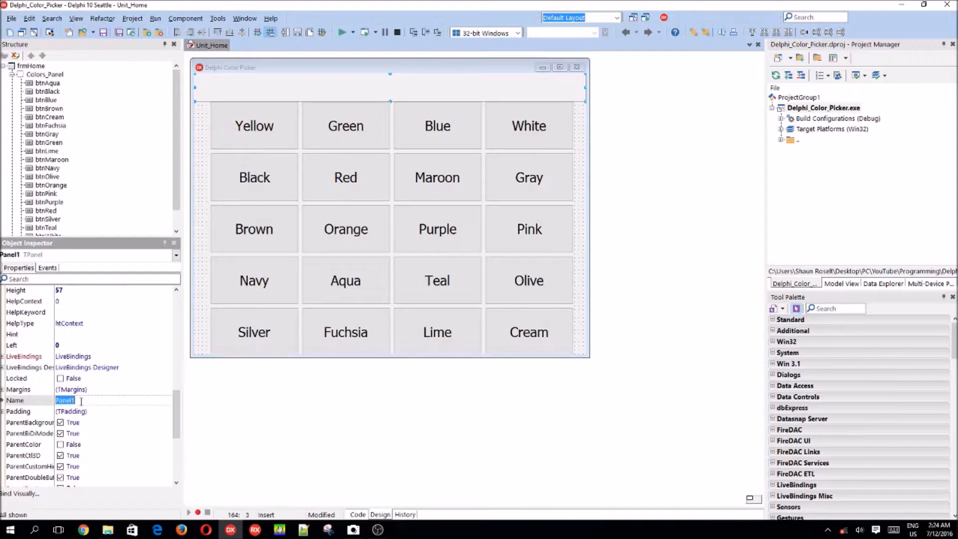
text(p)
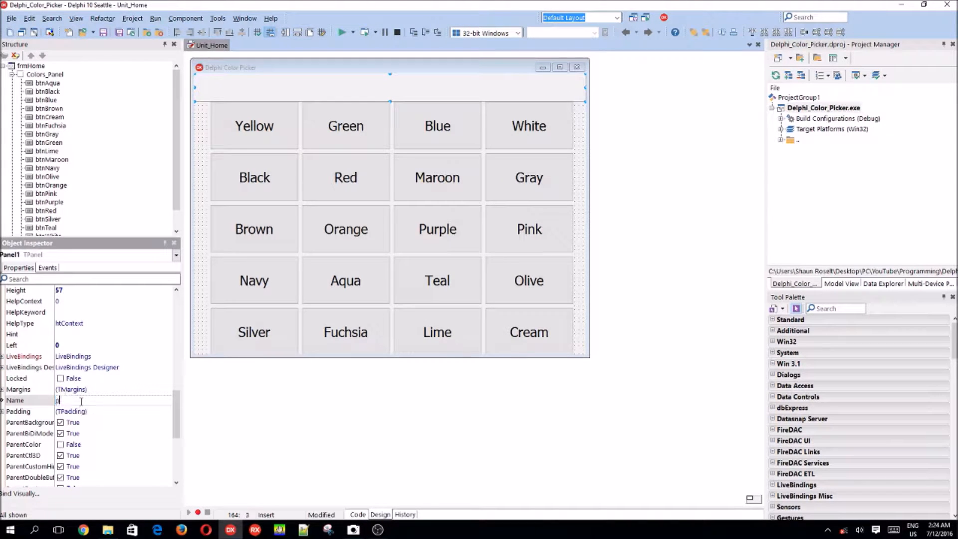
text(nlColor.Caption :=)
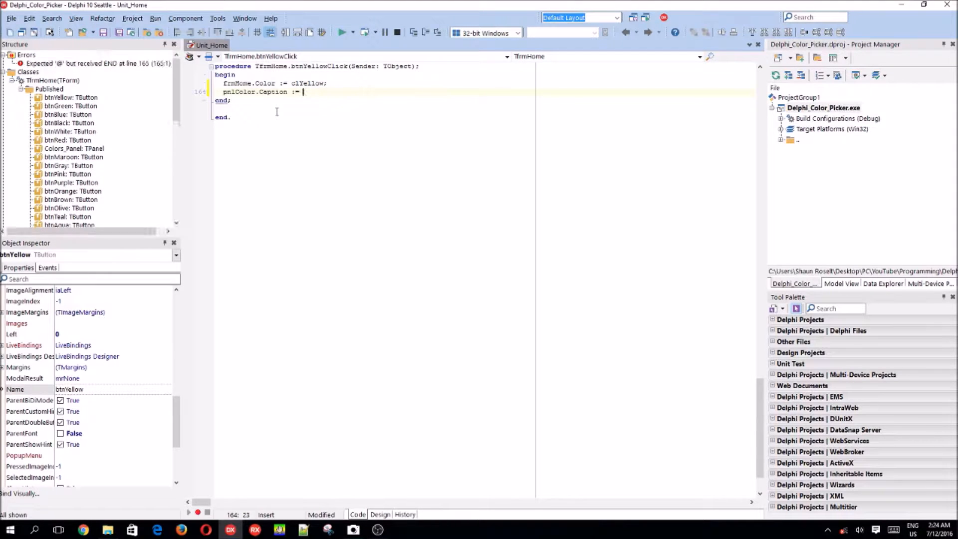
Add pnlColor.Caption := 'clYellow'; to the Yellow button's click handler.
text(frmHome)
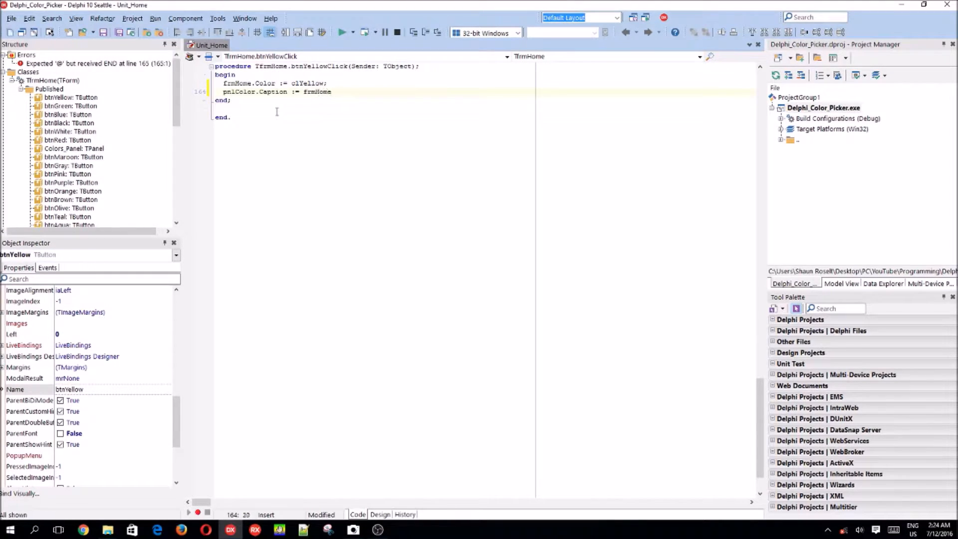
text(Color;)
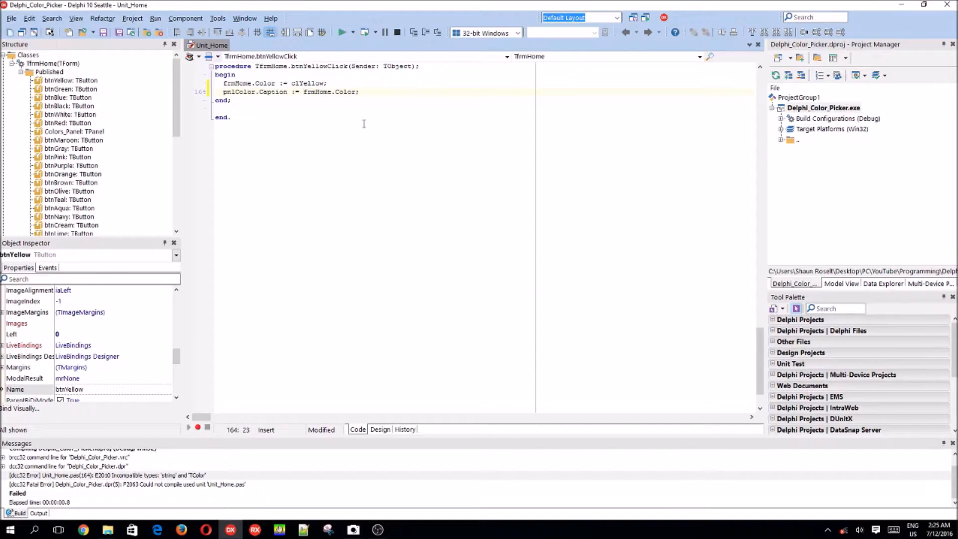
text(Str ()
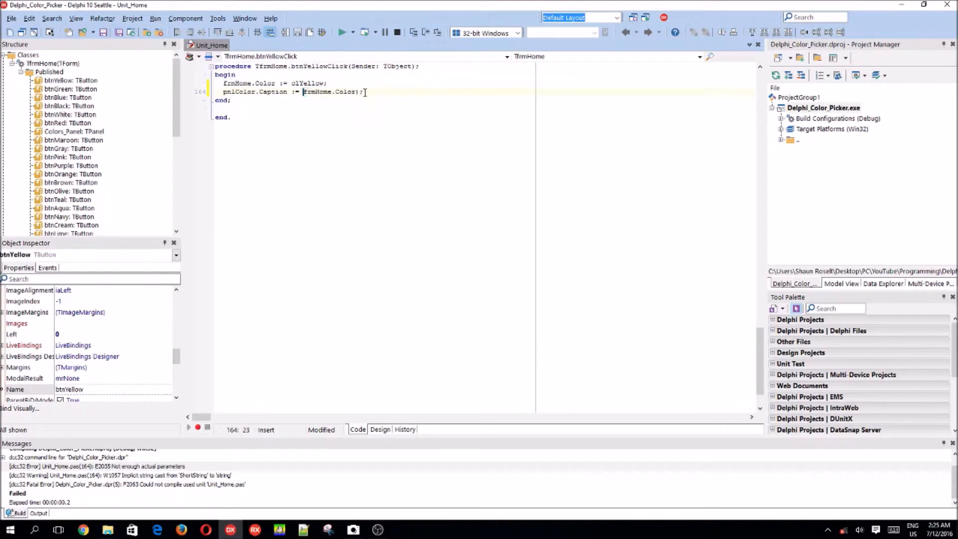
double_click(331, 92)
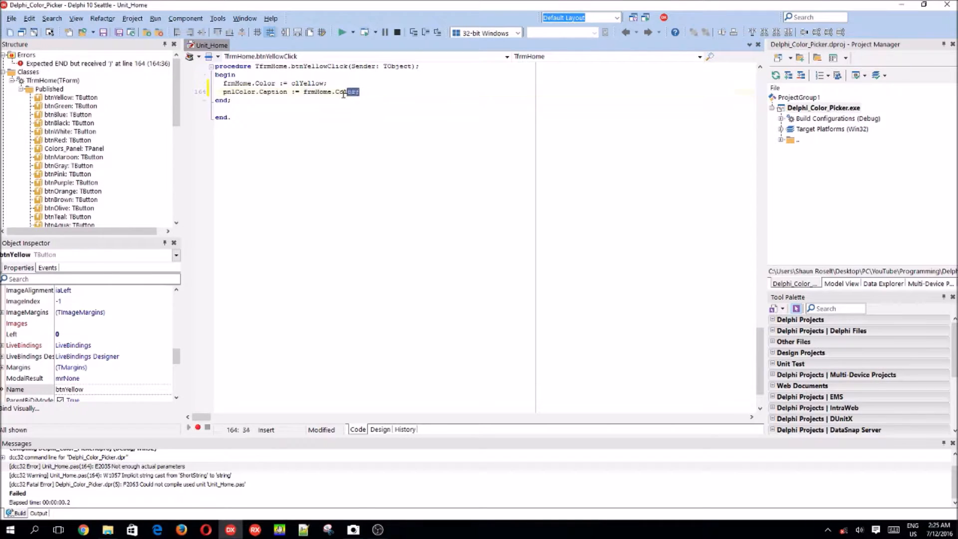
double_click(330, 92)
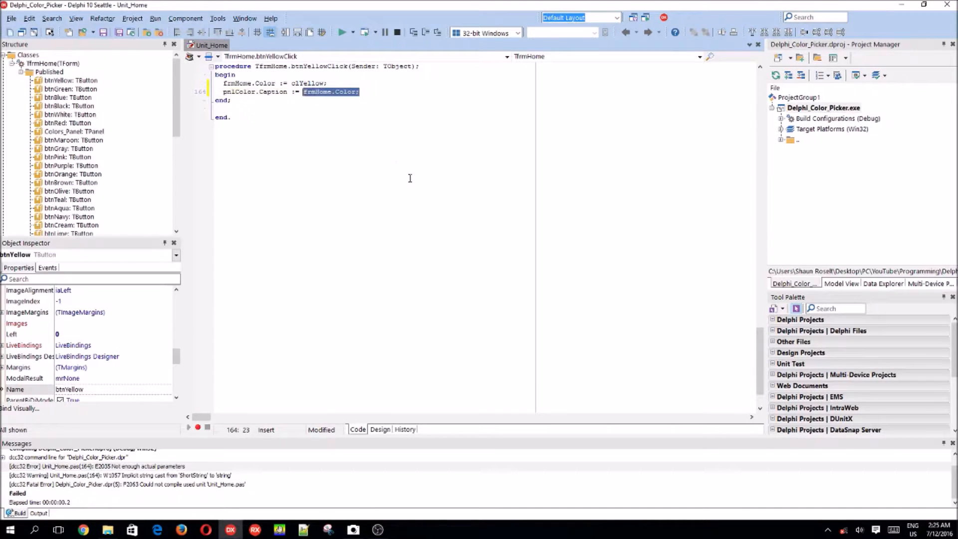
text('clYel)
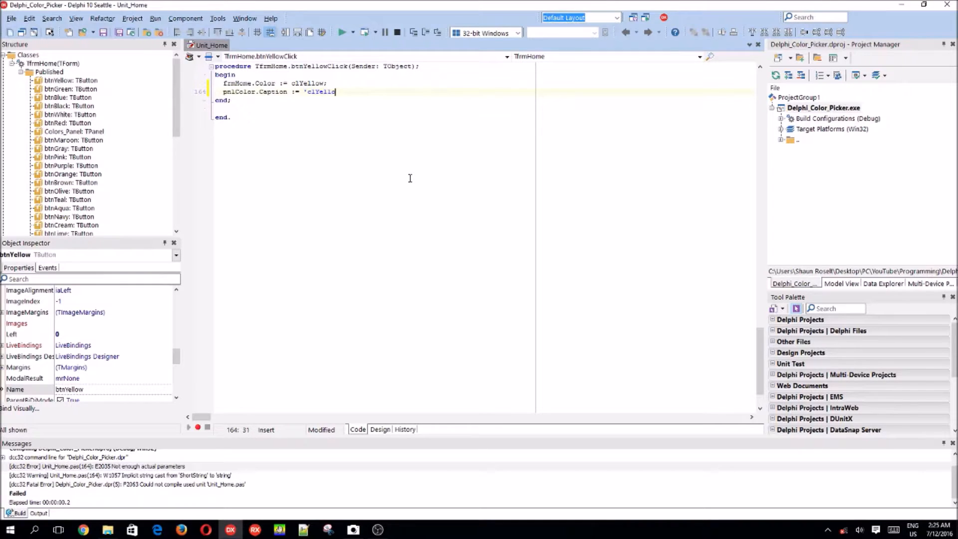
text(w';)
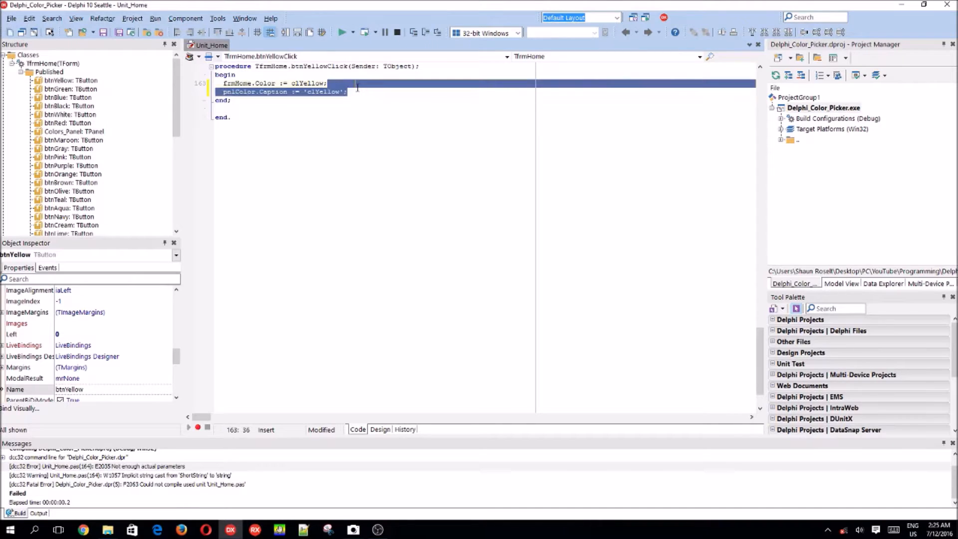
Paste the caption line into each other colour button's OnClick handler.
click(379, 429)
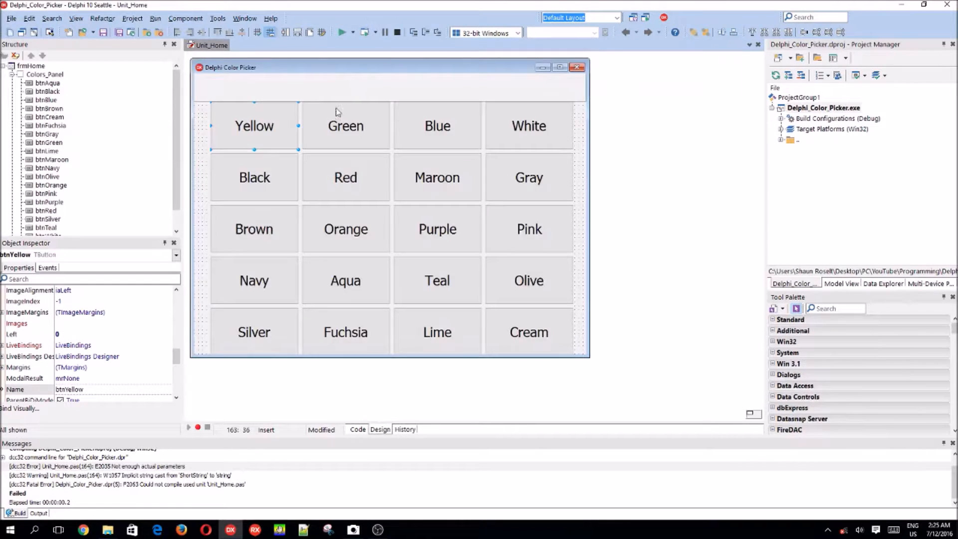
click(357, 429)
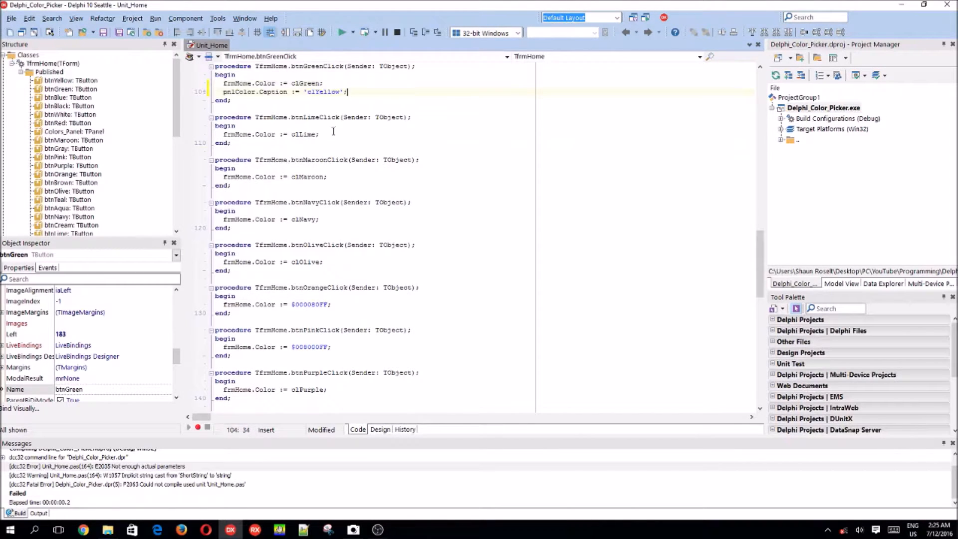
scroll(up, 3)
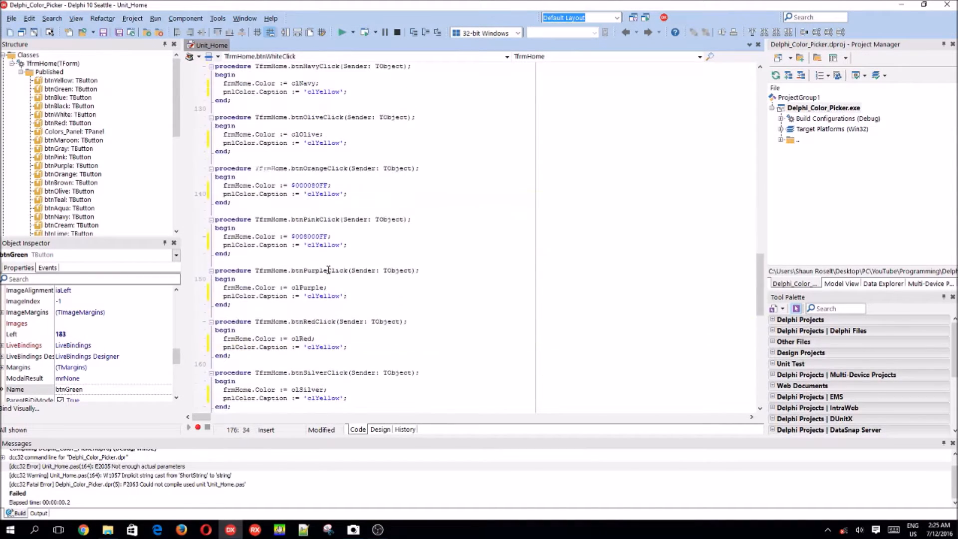
scroll(up, 3)
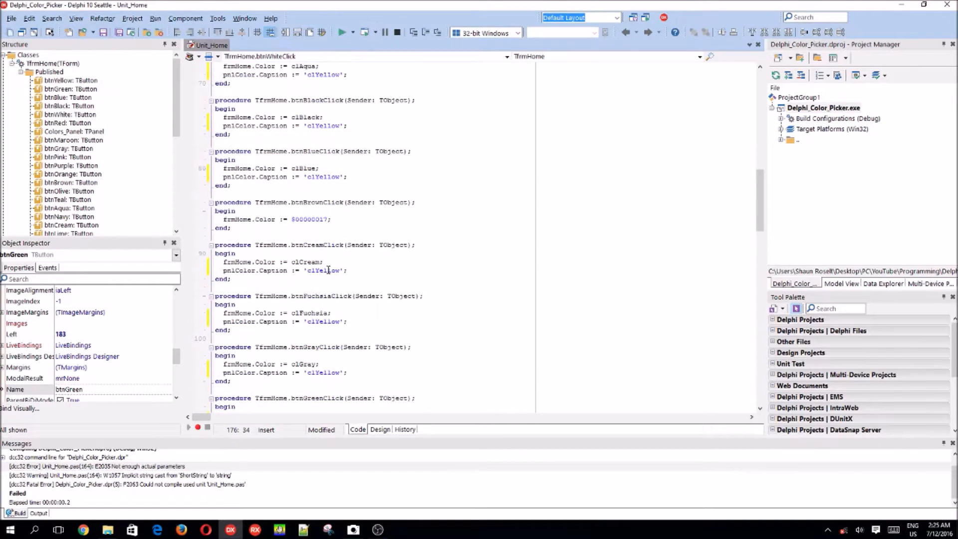
scroll(up, 3)
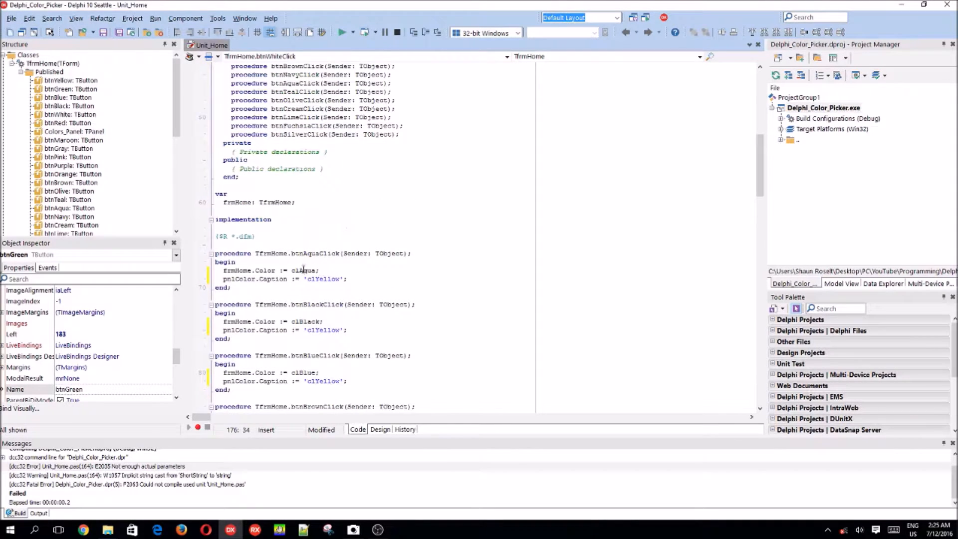
Set each handler's caption to its own colour (clAqua, Brown hex, Fuchsia, Pink…) and return to Design.
double_click(323, 279)
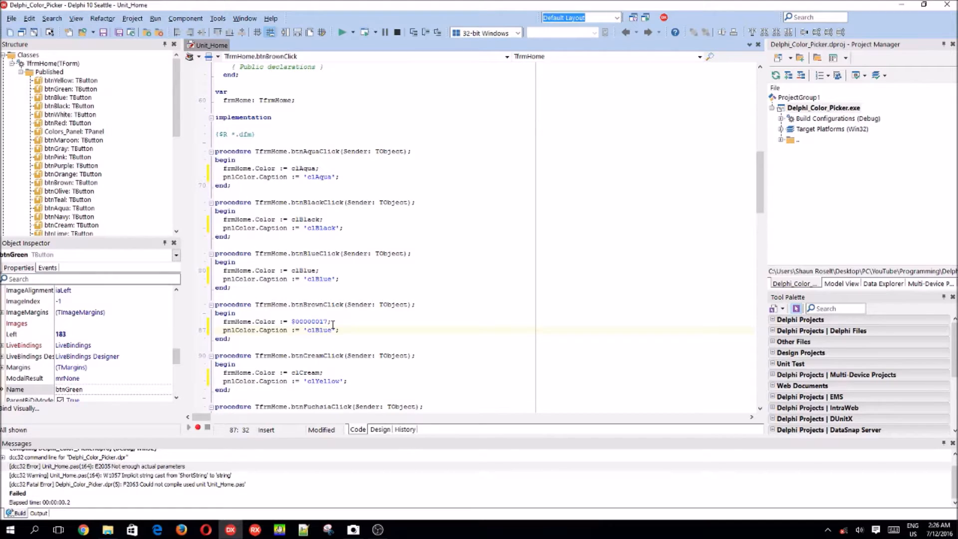
double_click(309, 321)
text(Cream)
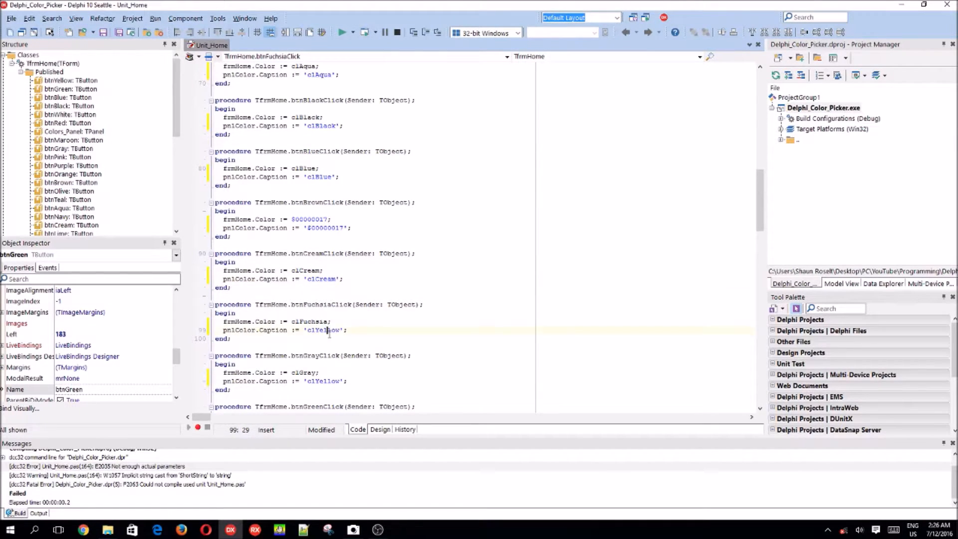
double_click(303, 372)
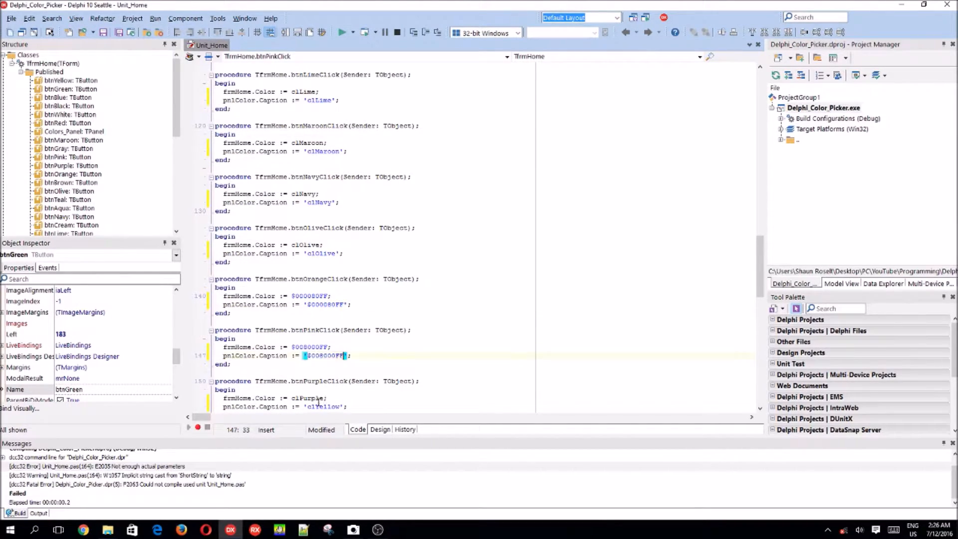
click(323, 406)
text(Purpl)
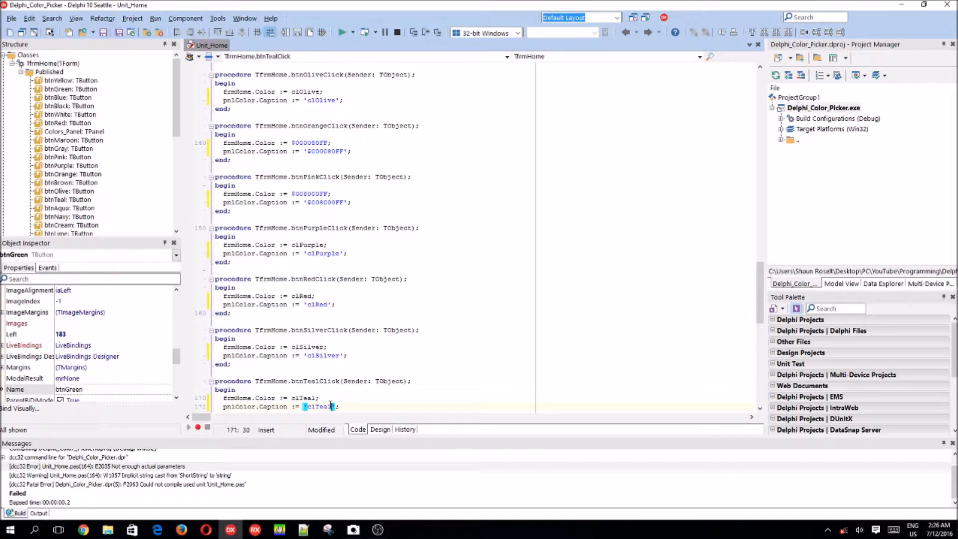
scroll(down, 3)
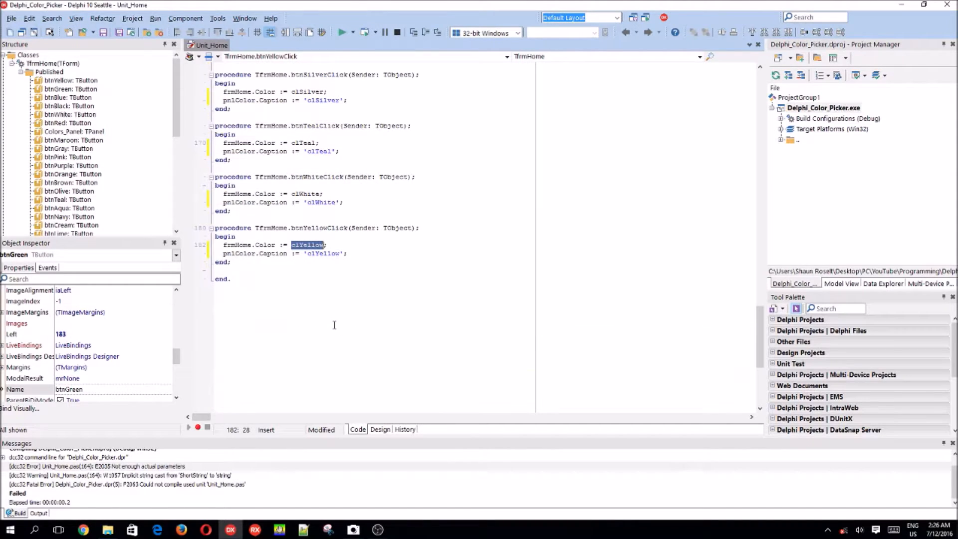
click(379, 429)
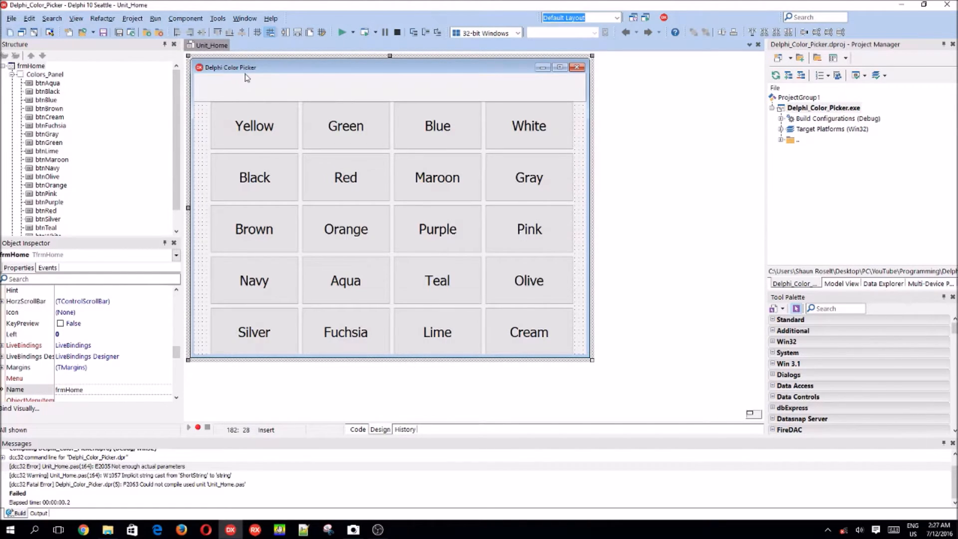
Run the Delphi Color Picker app, then close it to return to the form designer.
click(343, 32)
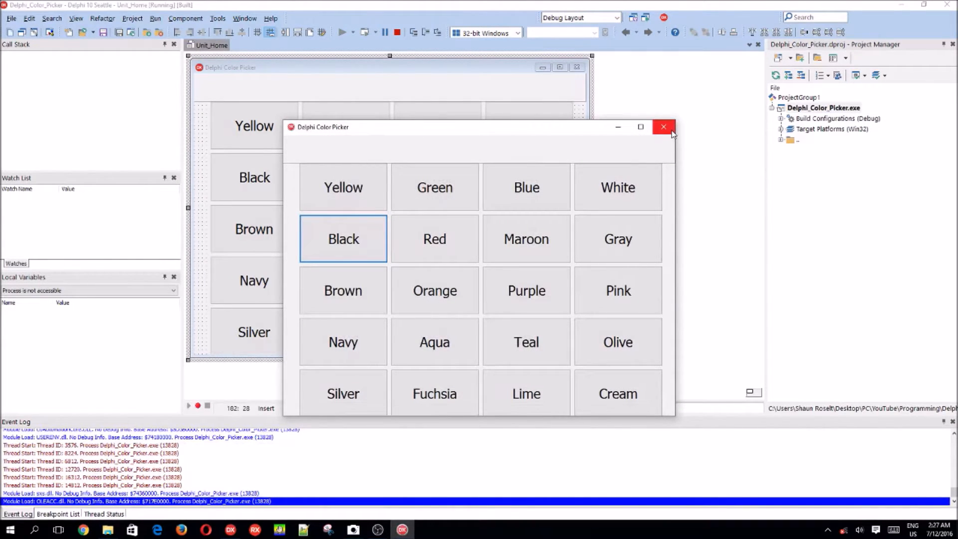
mouse_move(664, 127)
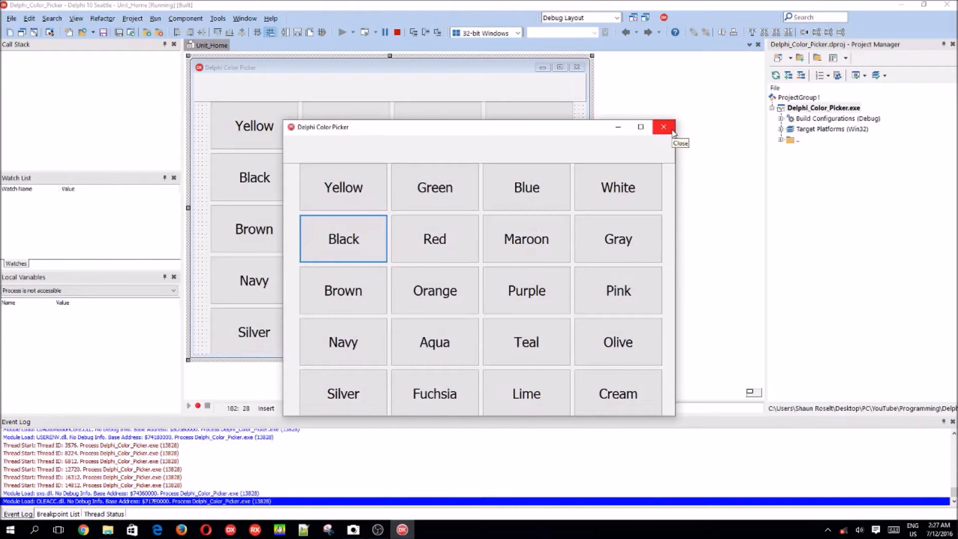
mouse_move(663, 165)
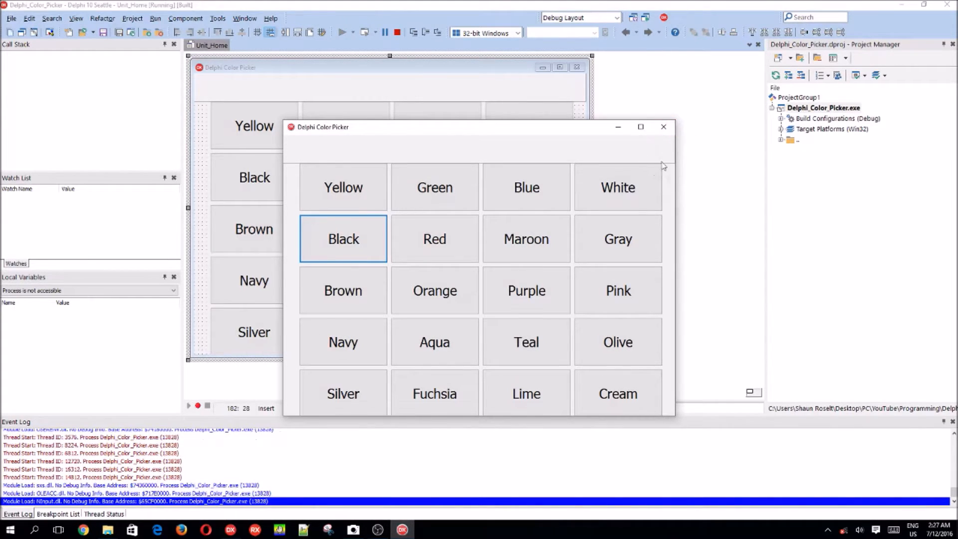
mouse_move(701, 257)
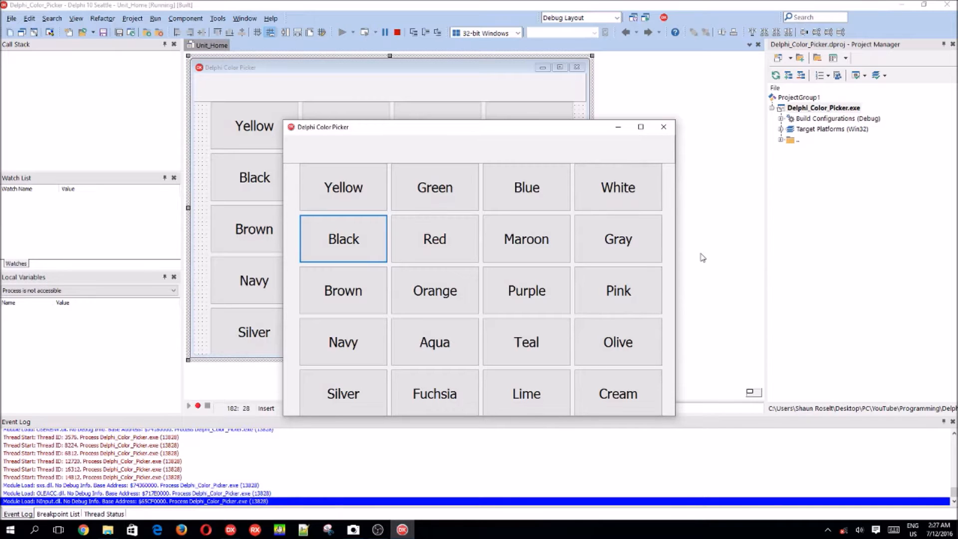
mouse_move(664, 127)
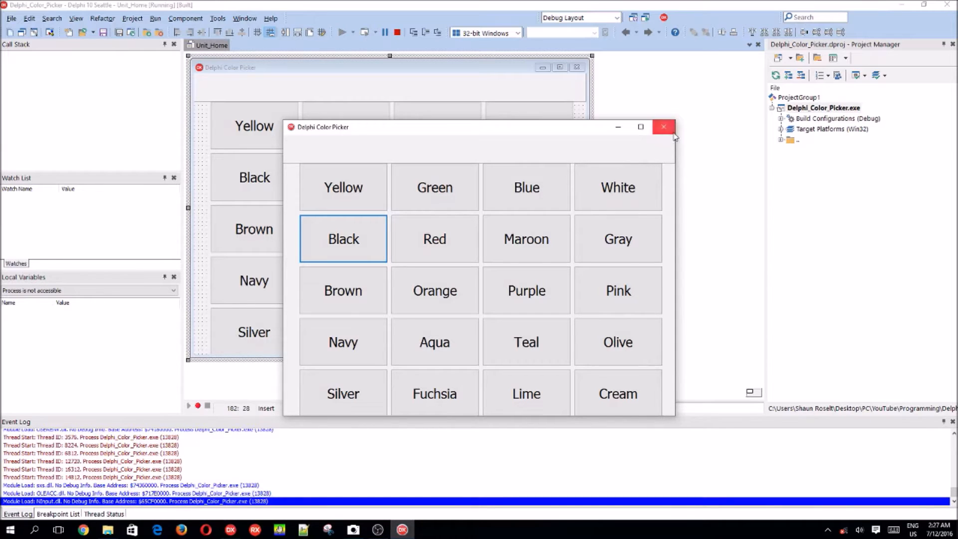
click(662, 126)
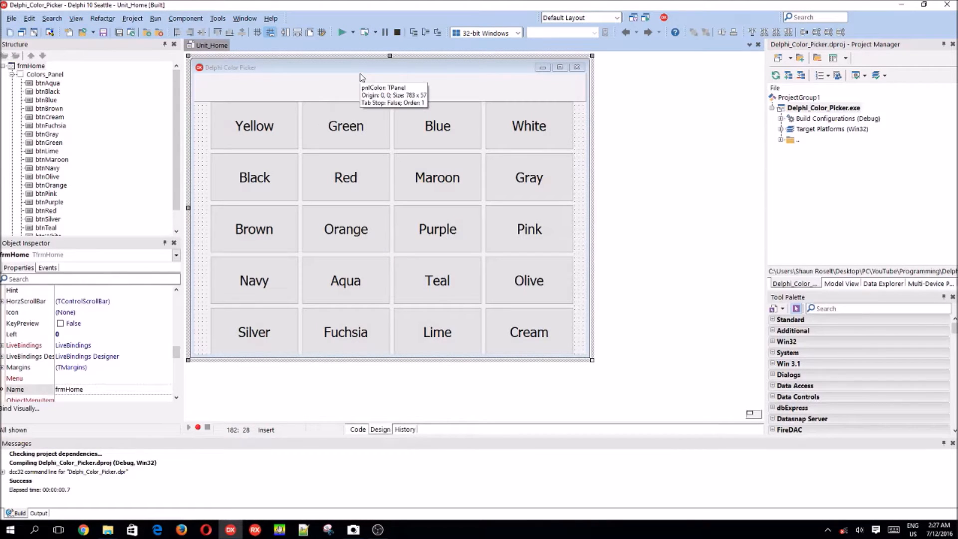
Run the Color Picker and recolour the form yellow, then teal, checking the captions.
click(344, 32)
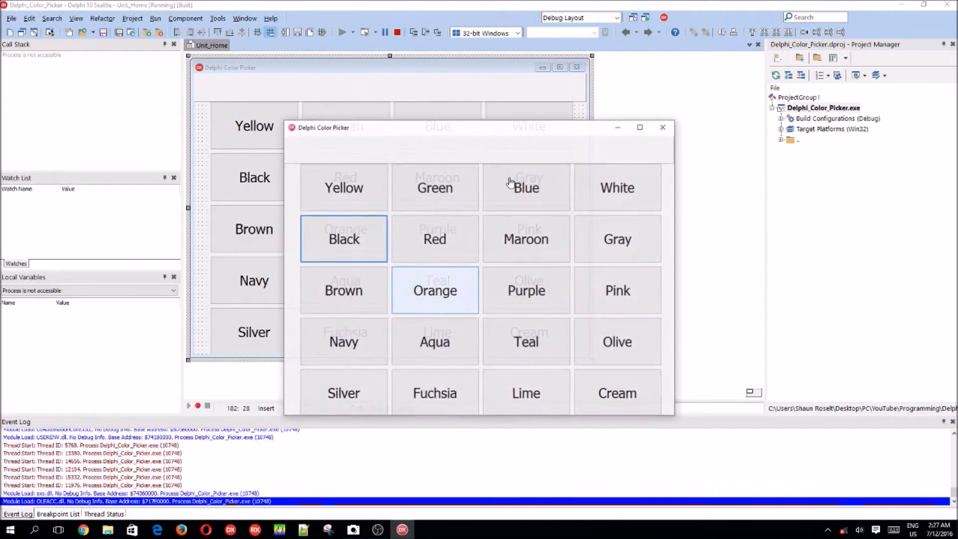
click(342, 188)
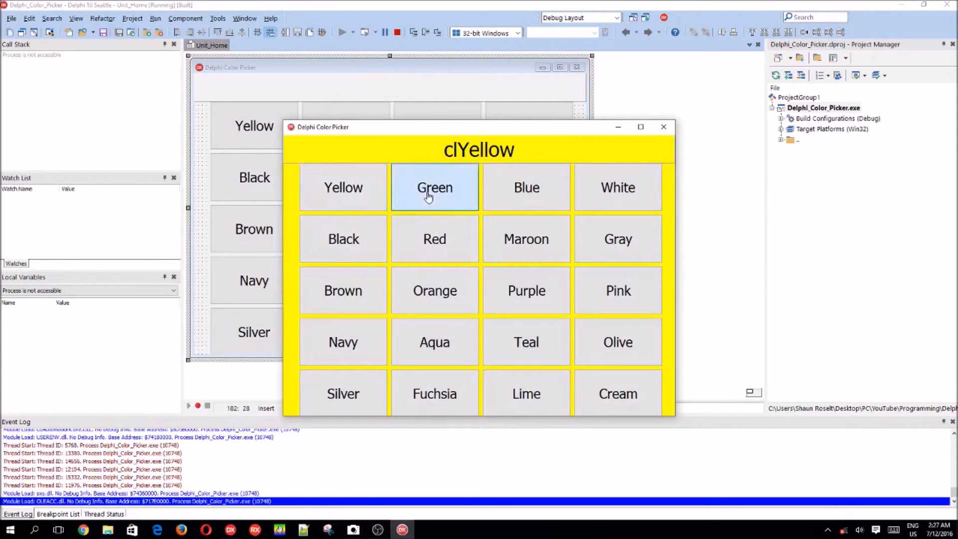
click(617, 238)
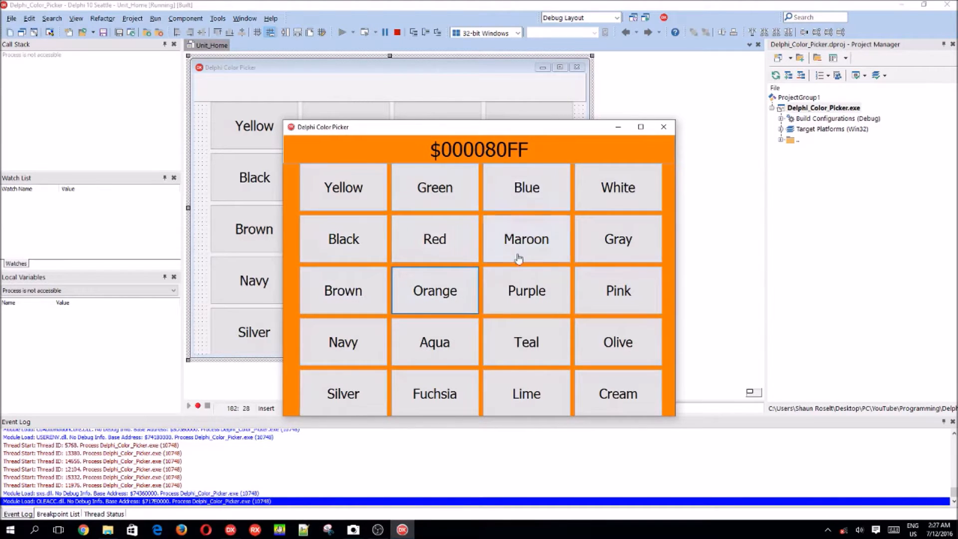
click(526, 341)
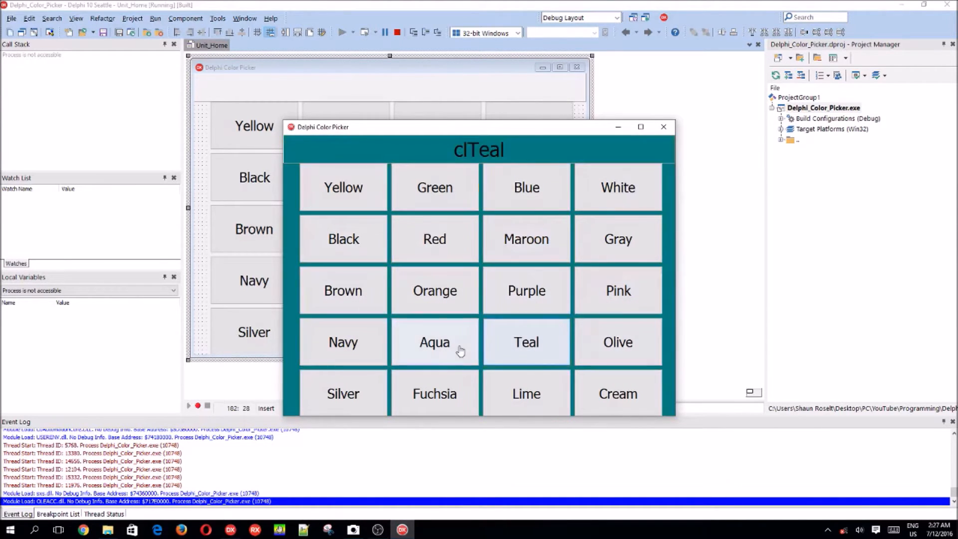
click(434, 393)
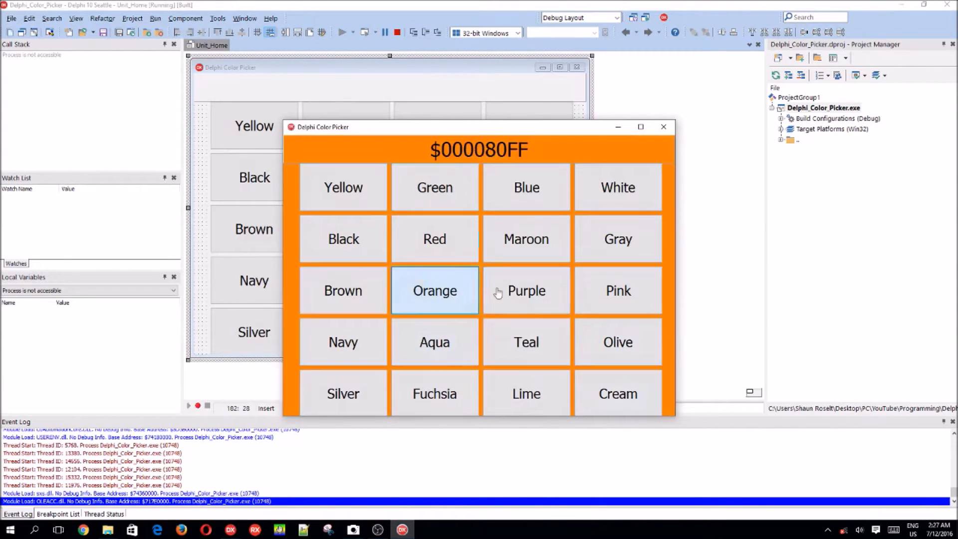
Try blue, yellow, fuchsia, orange and blue again on the form, then close the app.
click(526, 188)
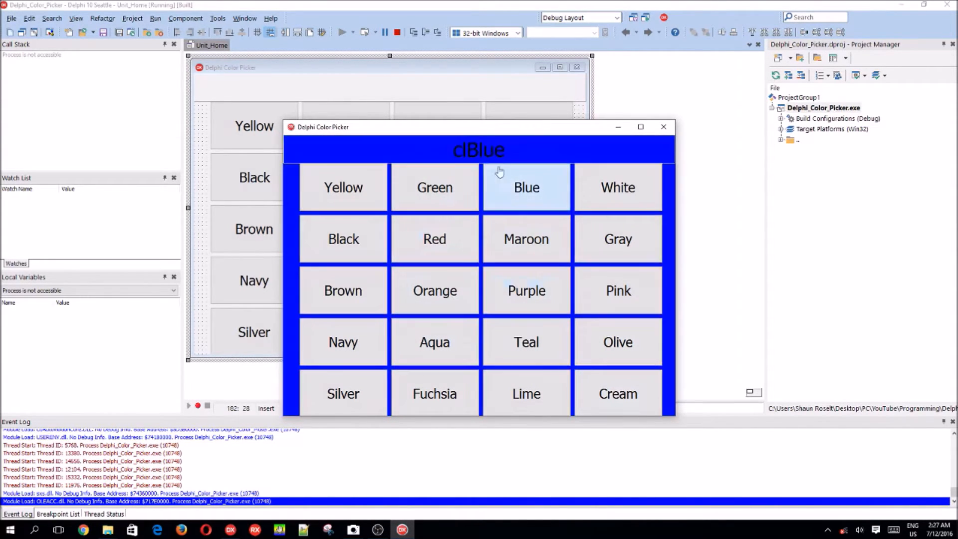
click(342, 188)
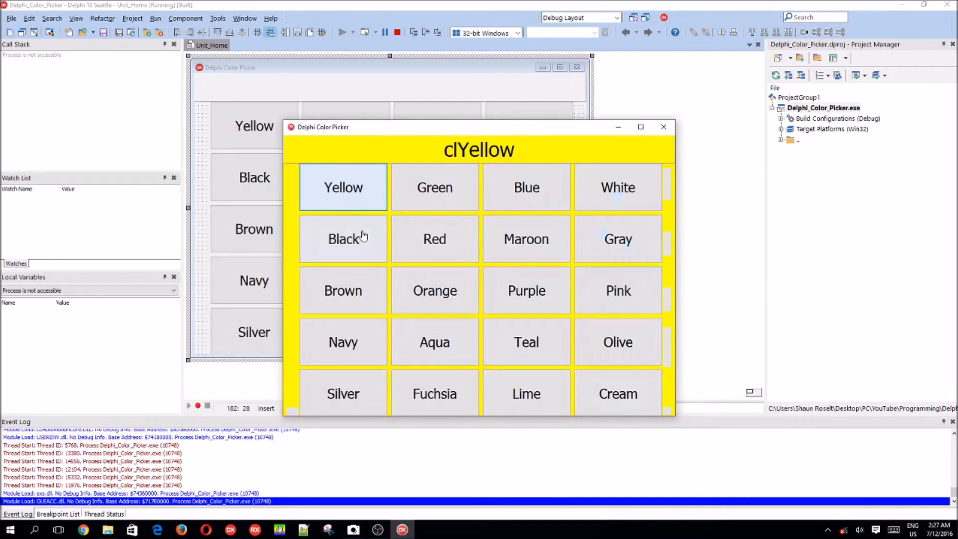
click(434, 393)
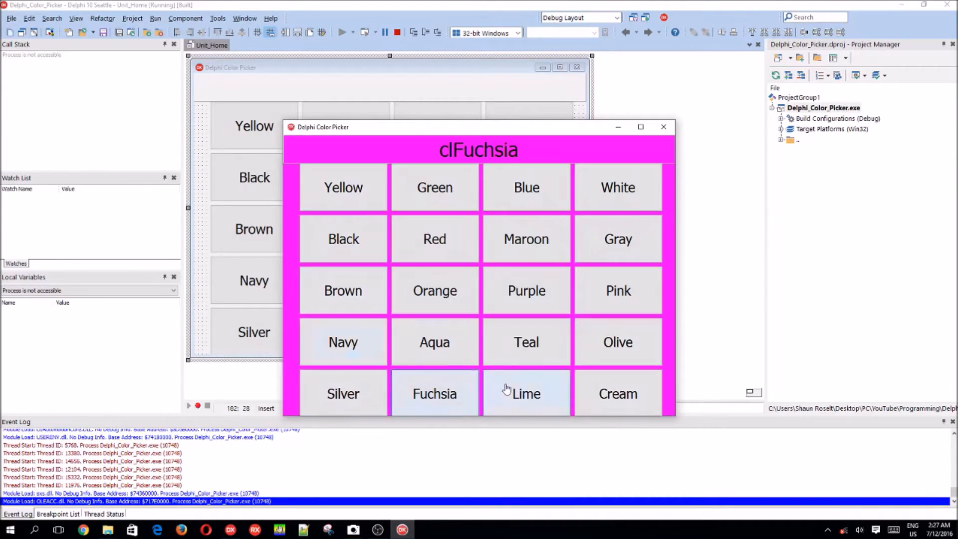
click(434, 290)
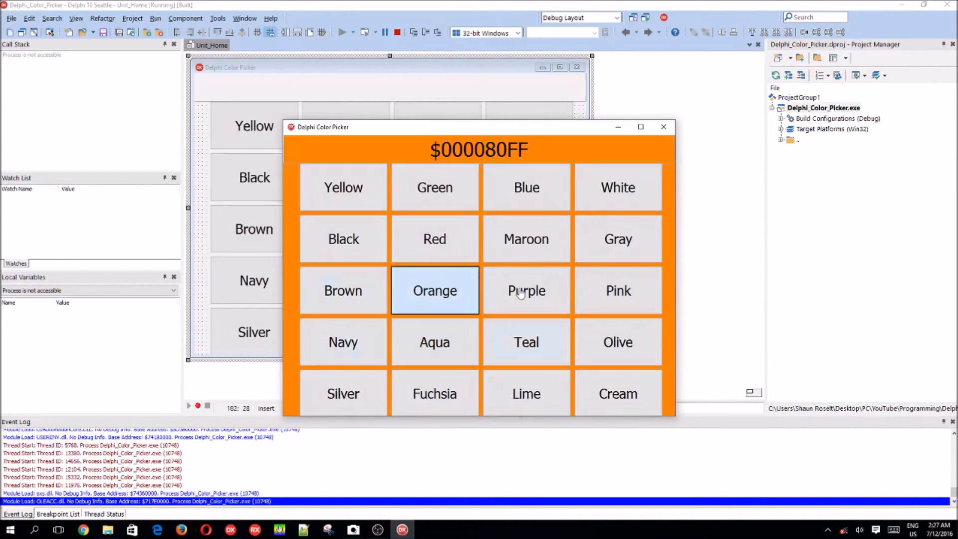
click(526, 188)
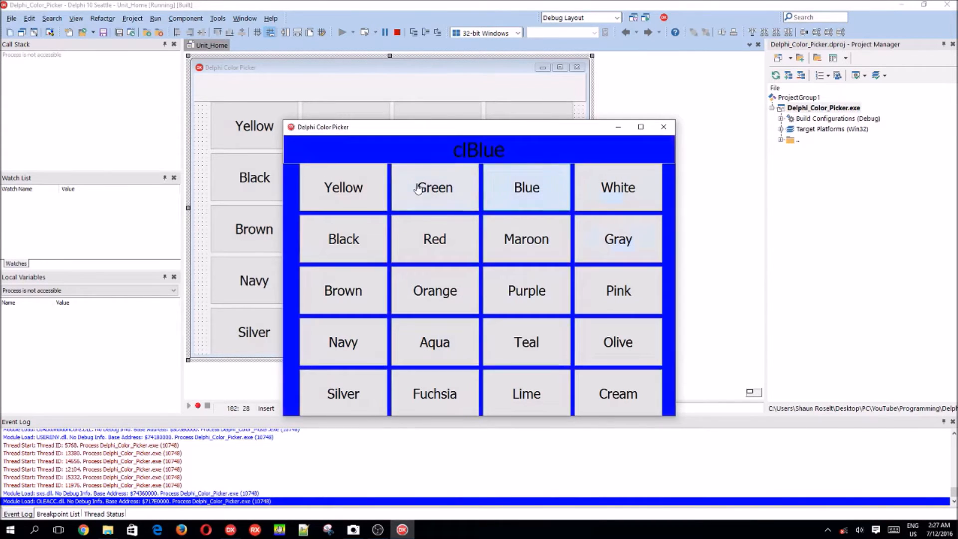
click(663, 127)
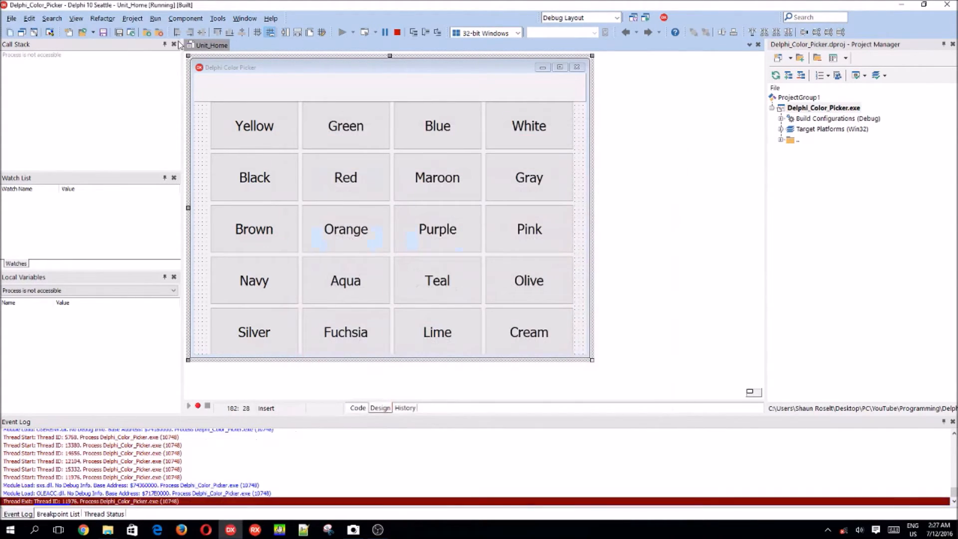
click(396, 32)
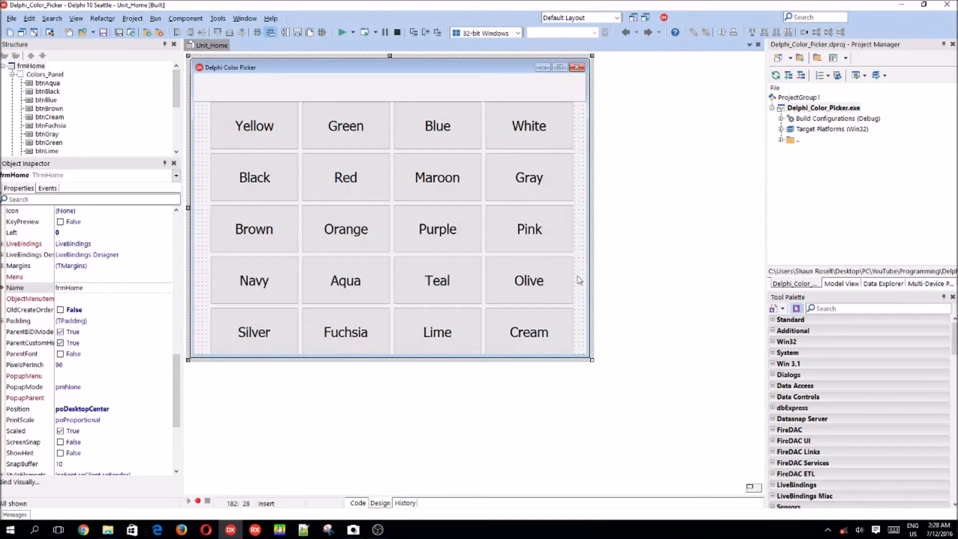
click(389, 86)
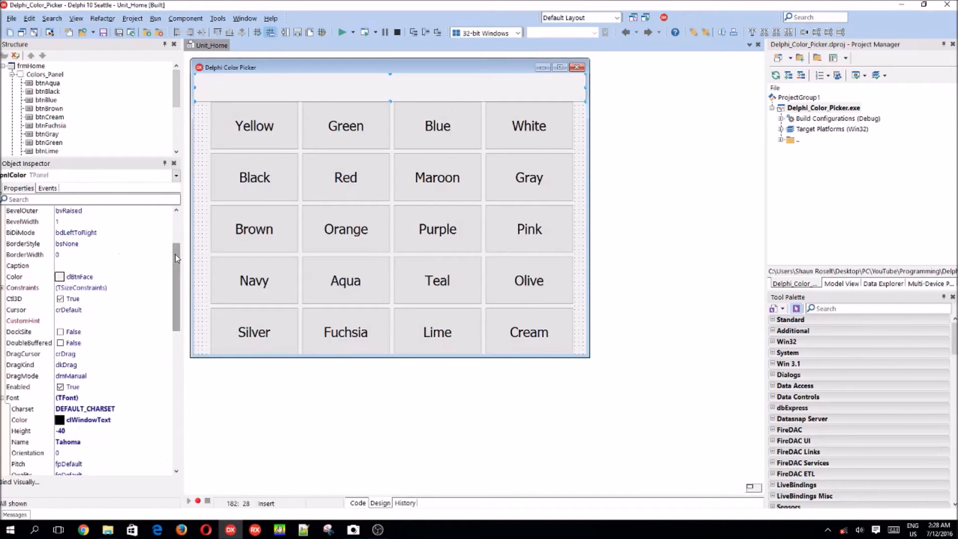
click(167, 276)
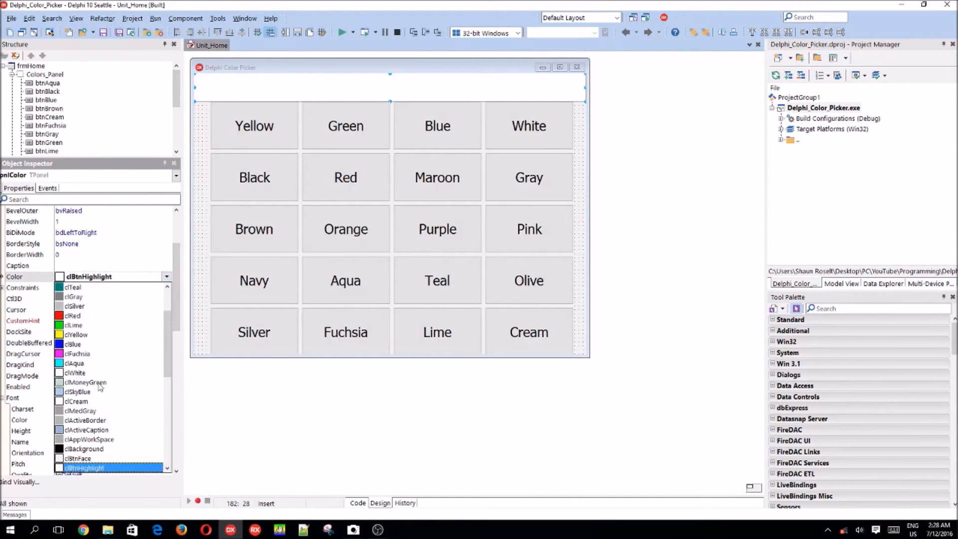
click(80, 467)
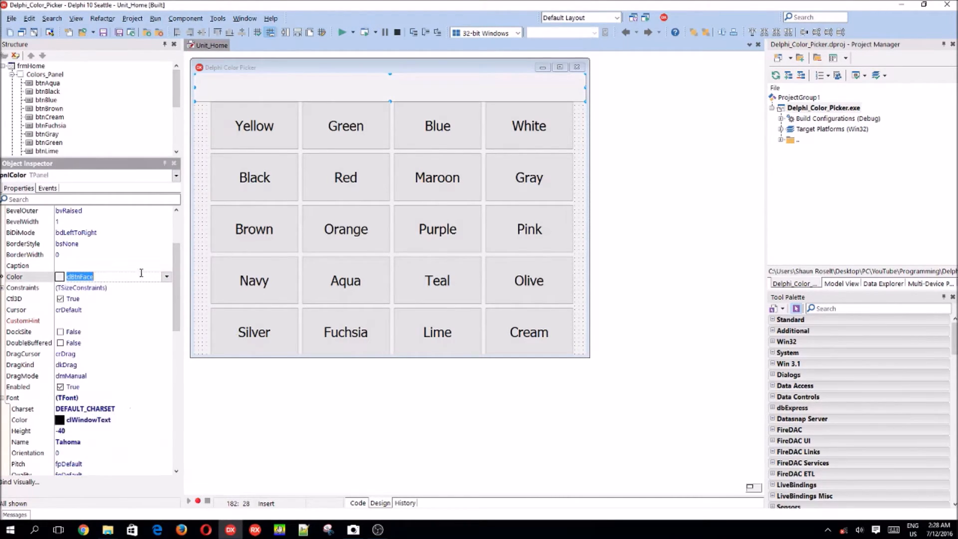
click(342, 31)
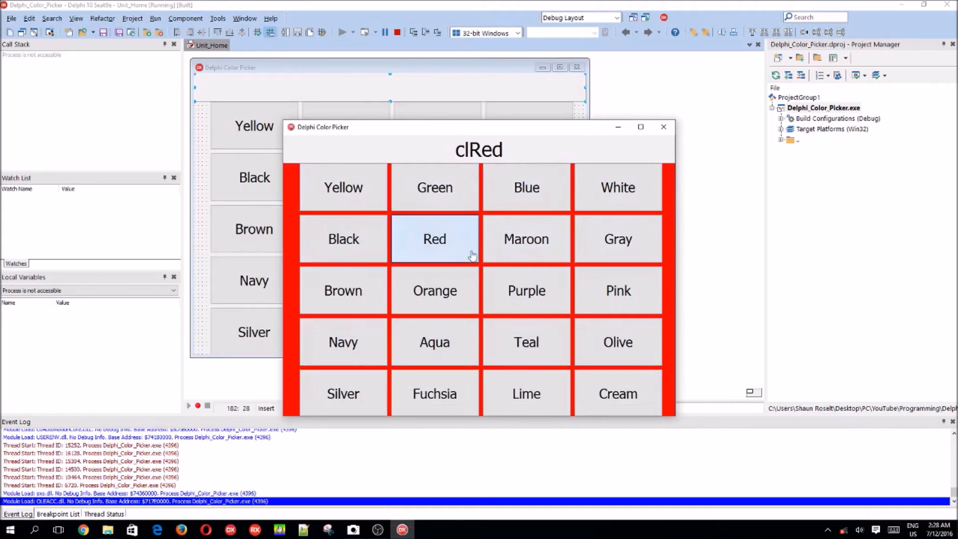
Recolour the running form purple, teal, green and pink, then close the app.
click(526, 290)
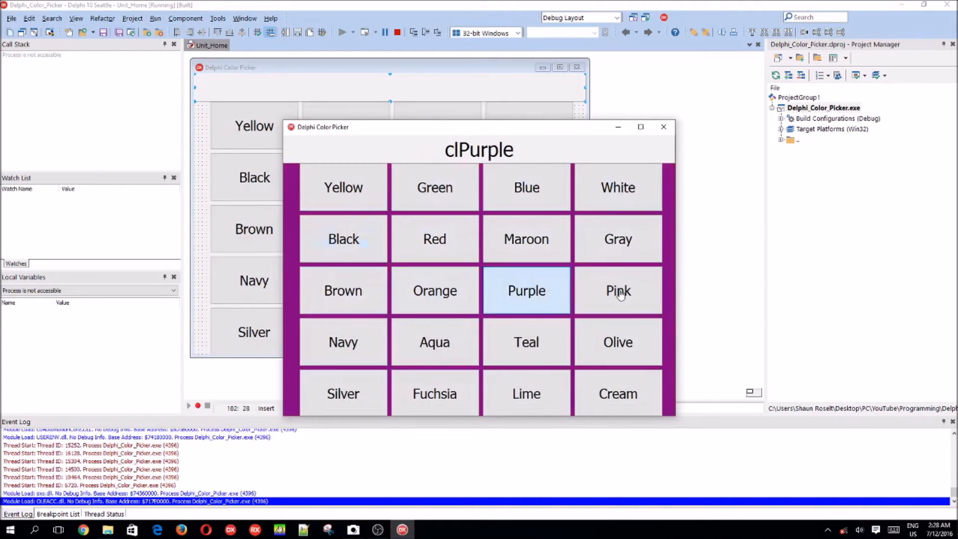
click(526, 343)
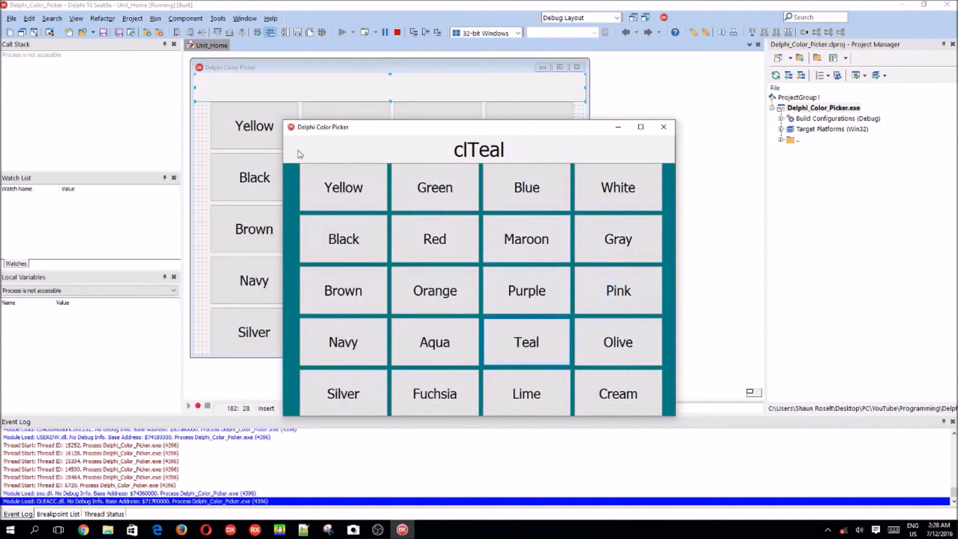
click(342, 186)
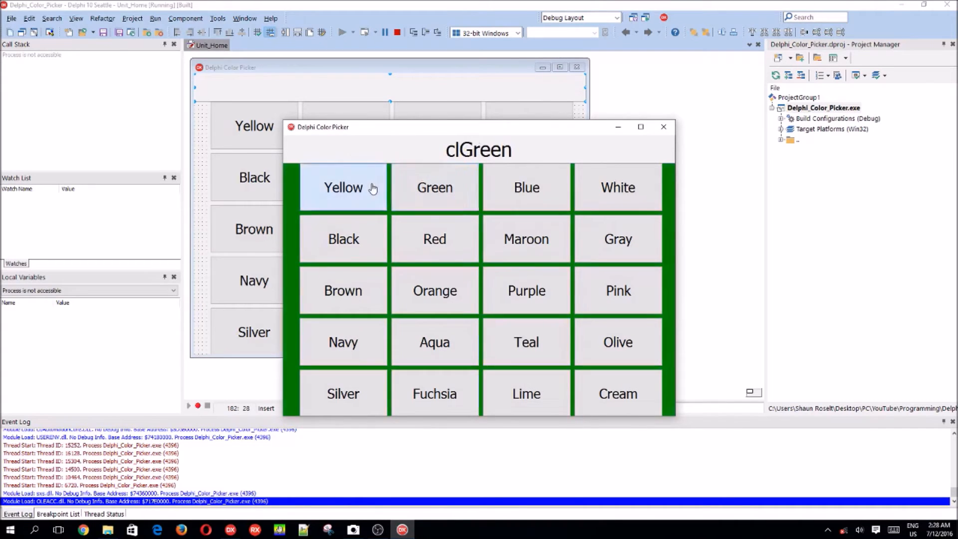
click(343, 188)
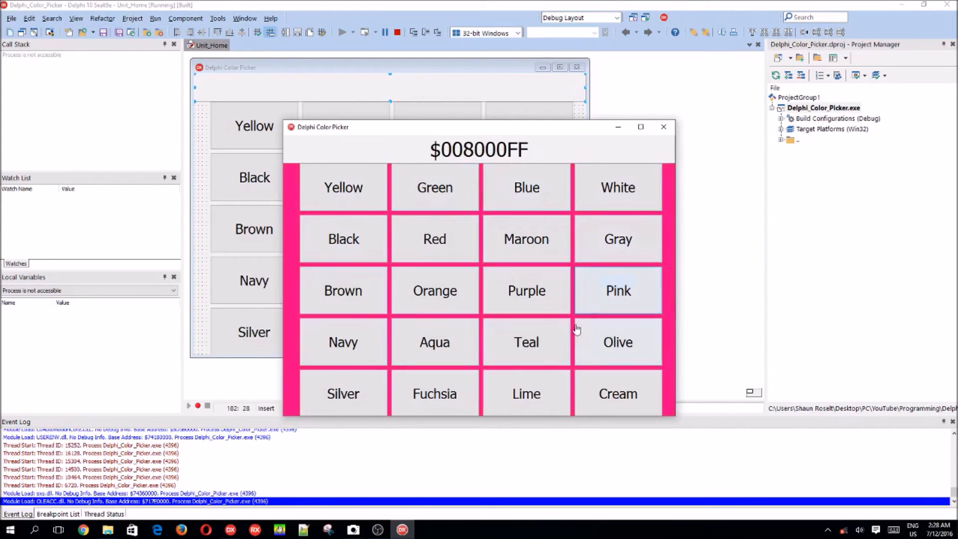
click(342, 341)
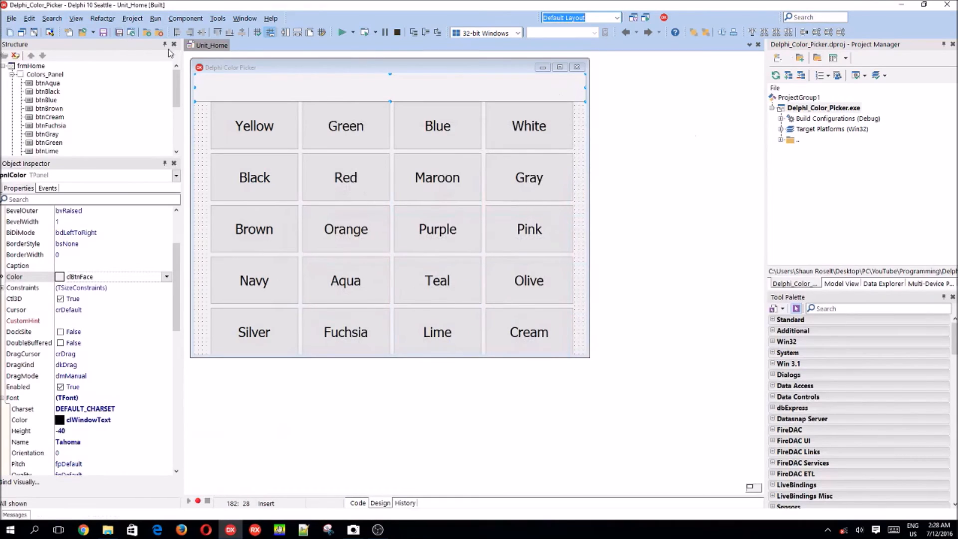
mouse_move(320, 68)
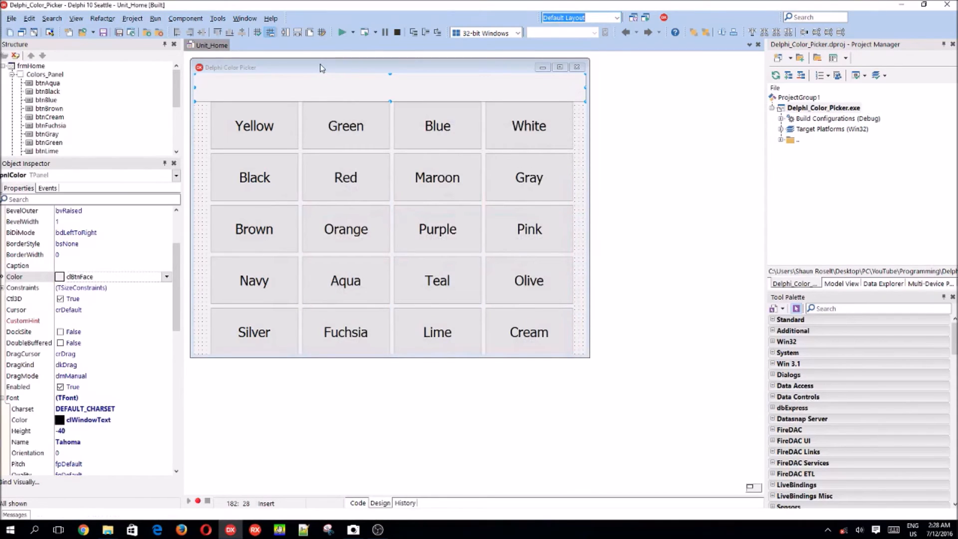
mouse_move(335, 262)
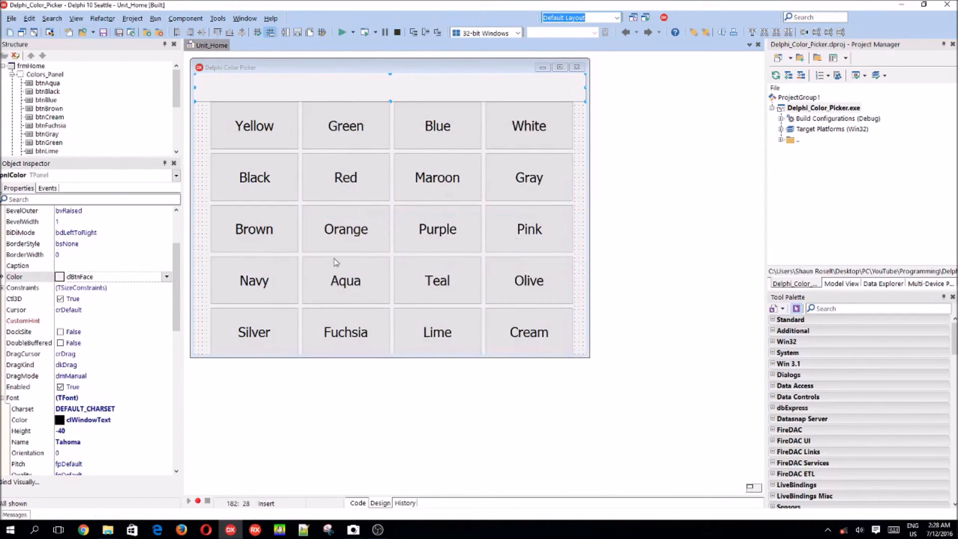
mouse_move(345, 331)
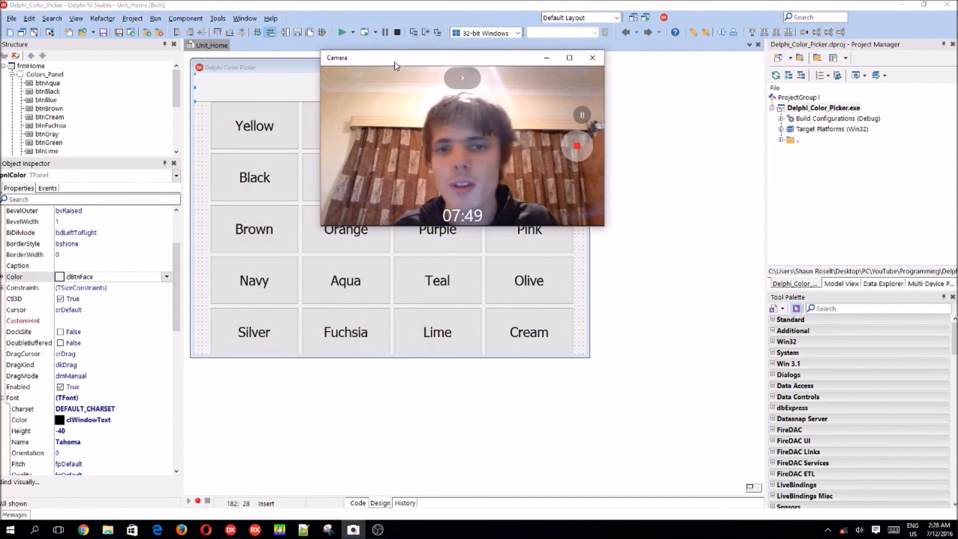
mouse_move(497, 83)
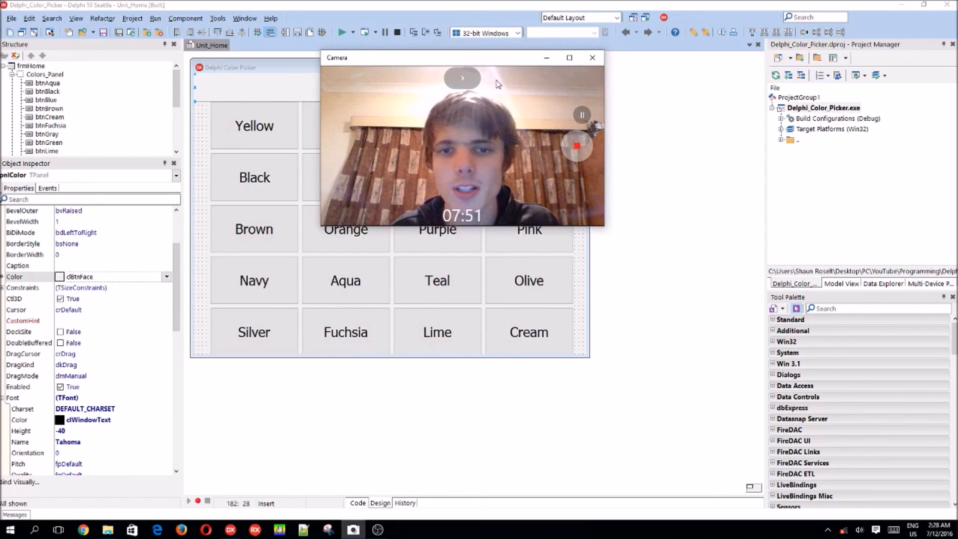
mouse_move(556, 151)
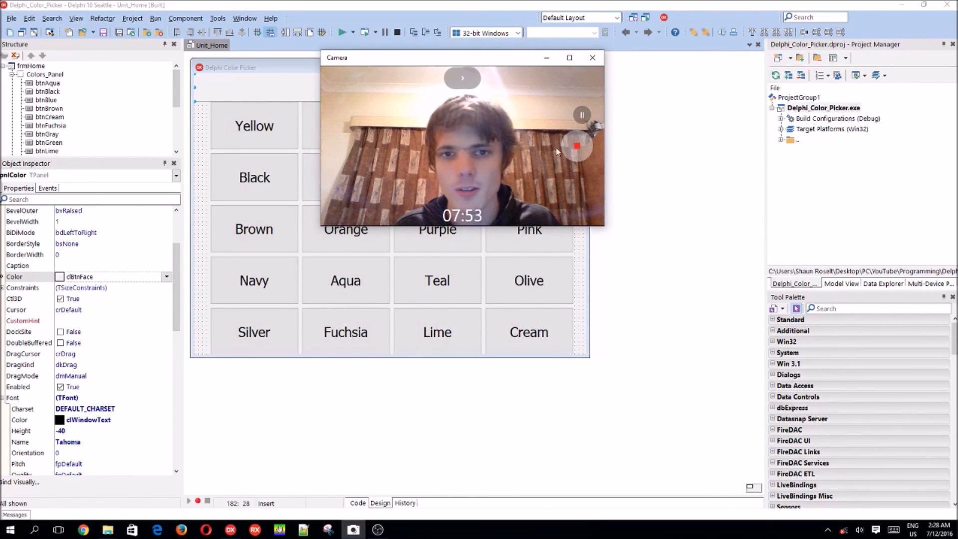